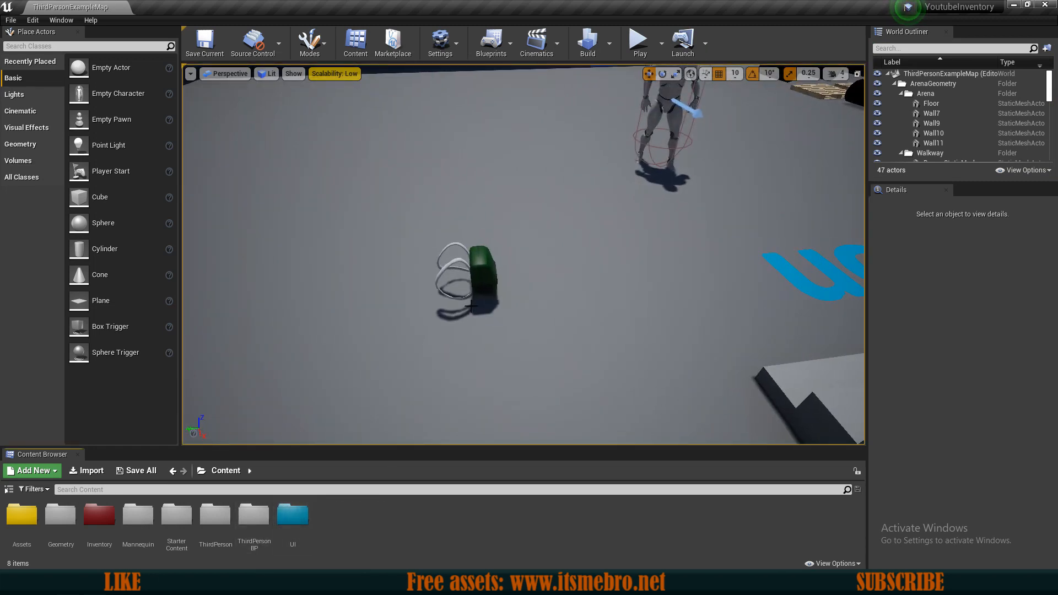
- Give Backpack_Master's StaticMesh a Custom collision preset that ignores the Pawn channel
click(465, 280)
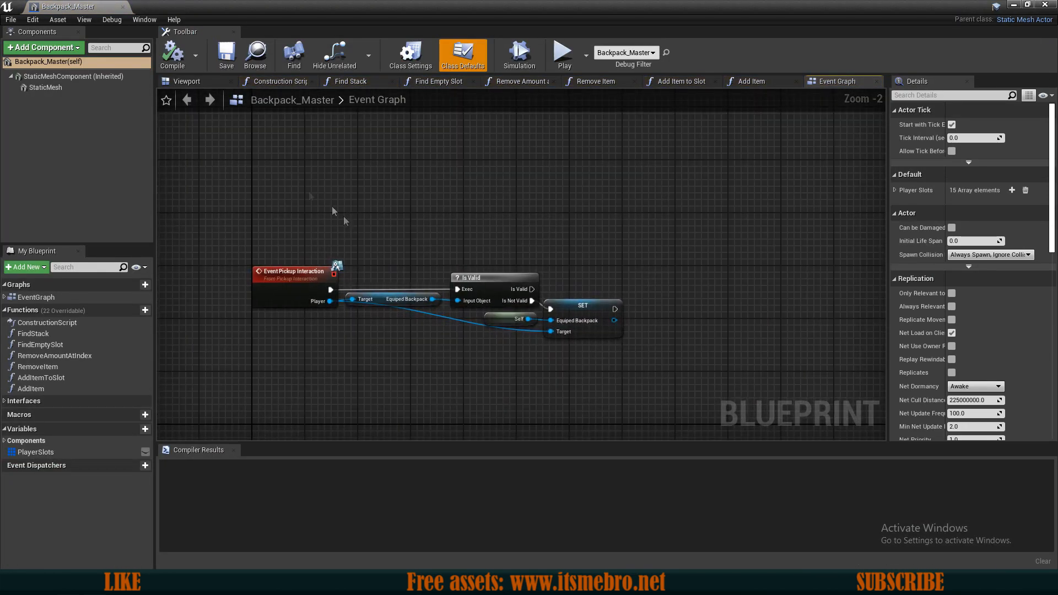
click(186, 80)
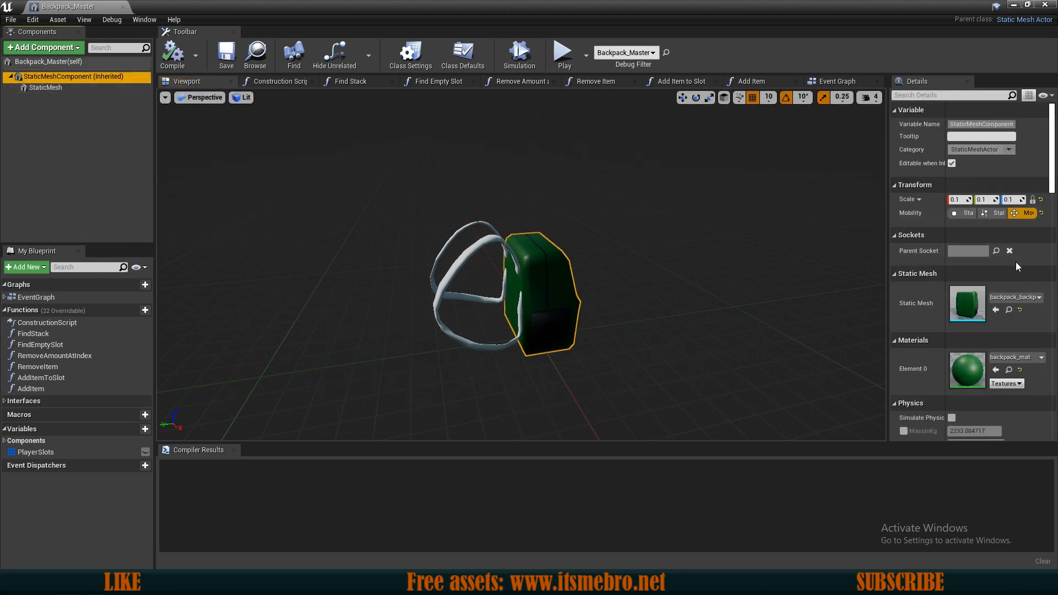
scroll(down, 3)
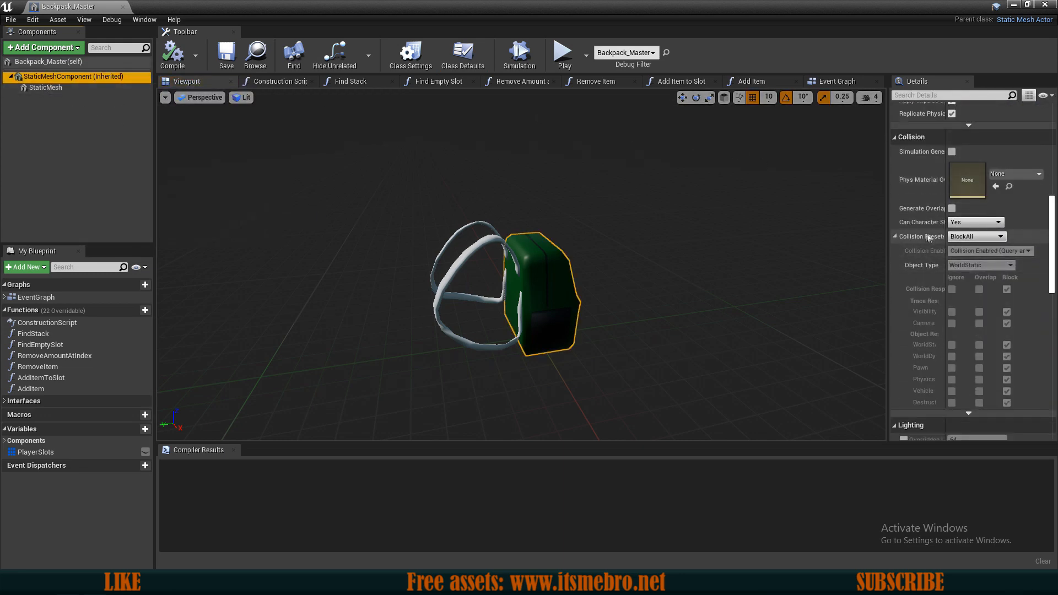
click(976, 235)
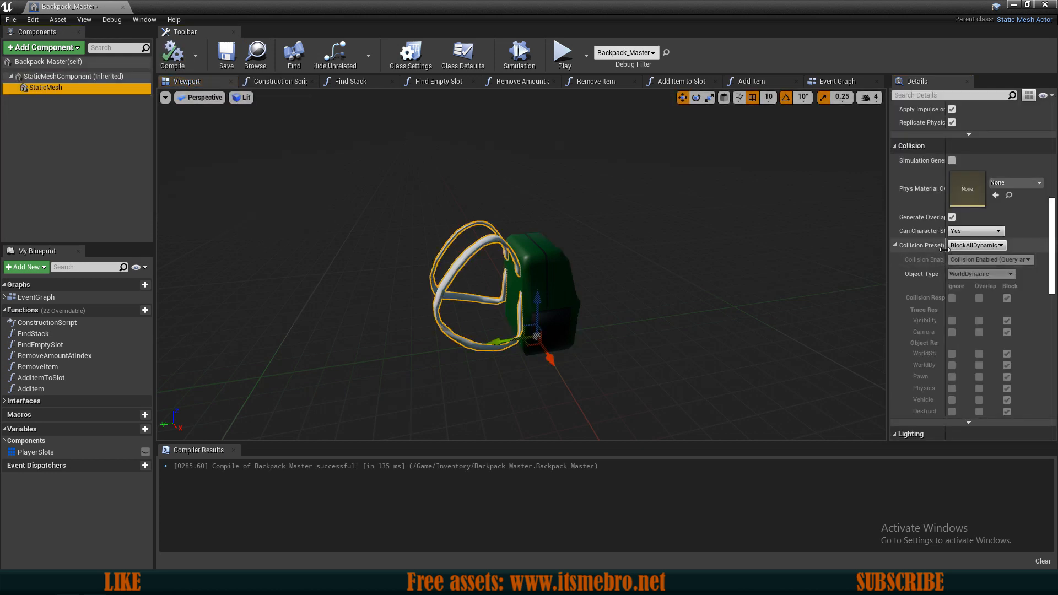
click(976, 245)
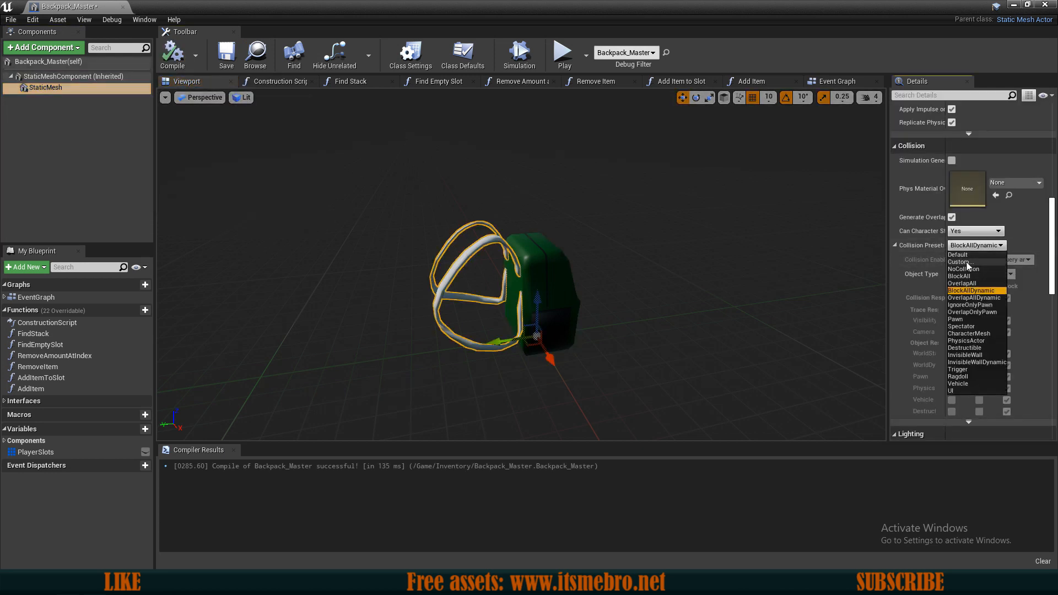
click(957, 263)
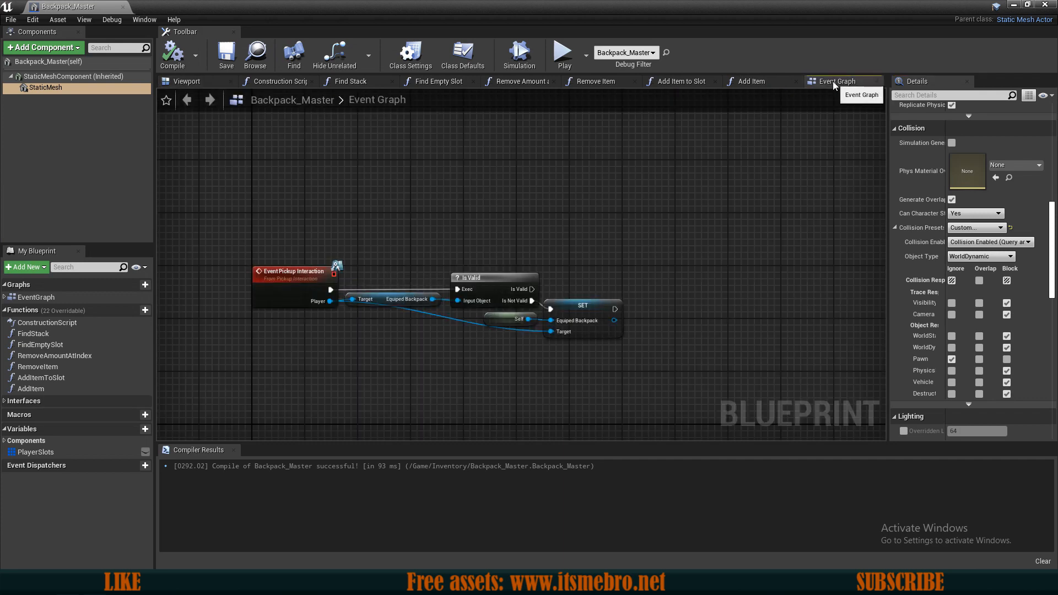
- Add a Set Collision Response to Channel node from the Static Mesh Component pin
click(671, 304)
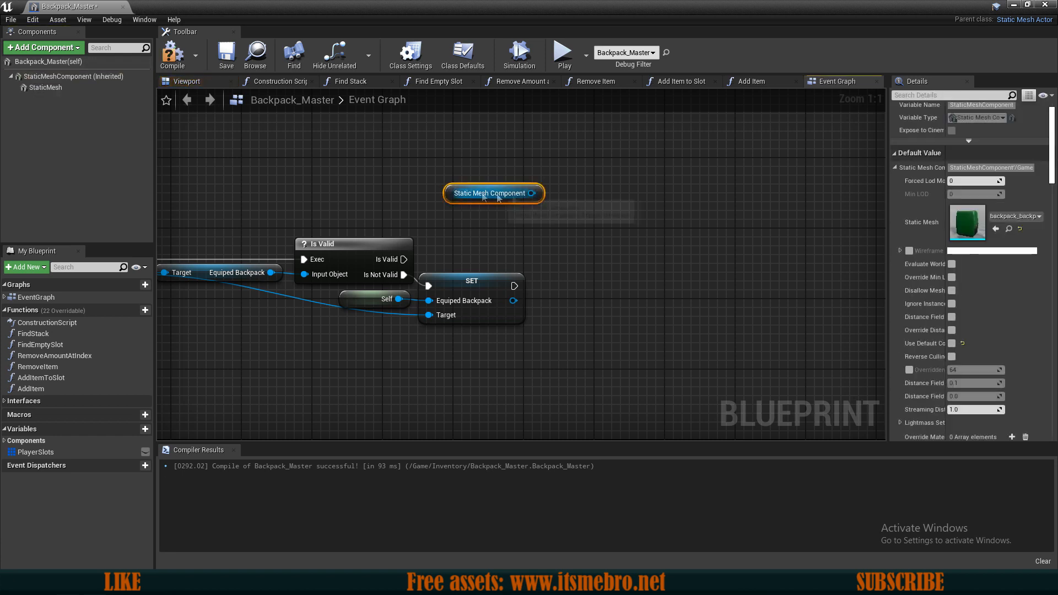
drag(535, 194, 570, 229)
text(set collision)
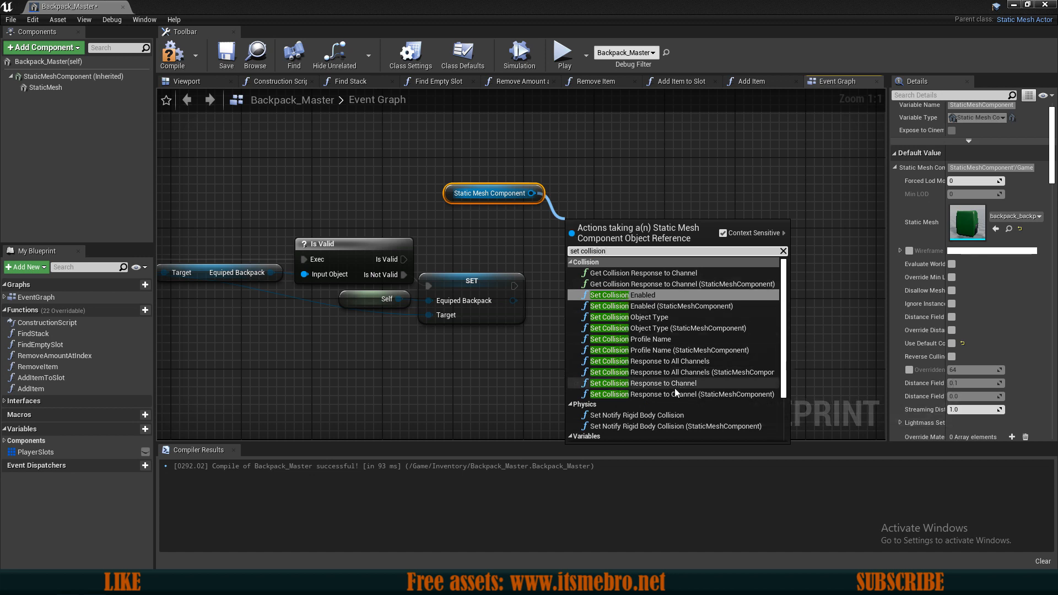
mouse_move(643, 382)
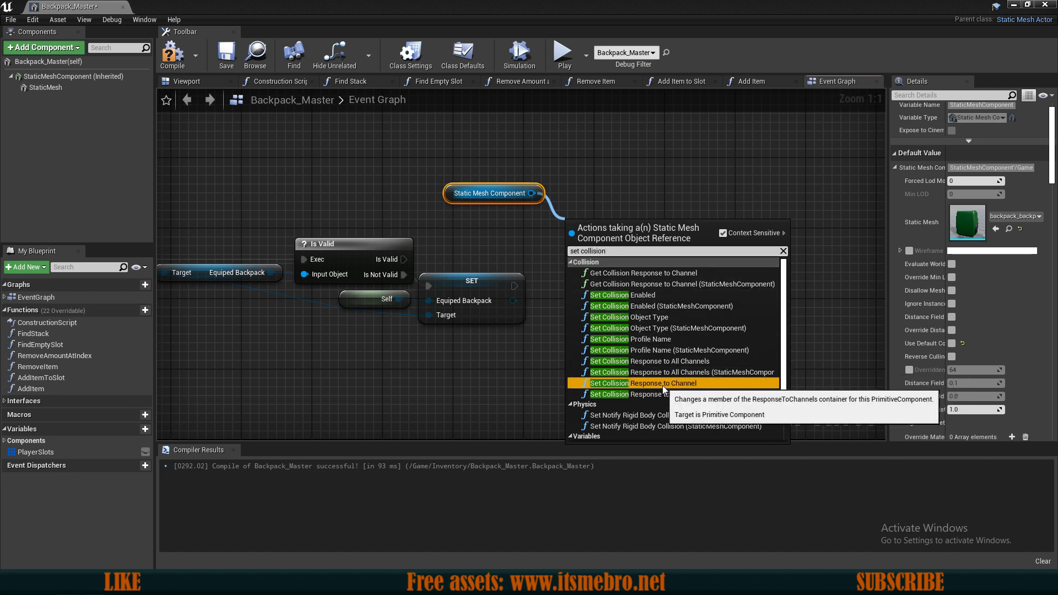
click(644, 383)
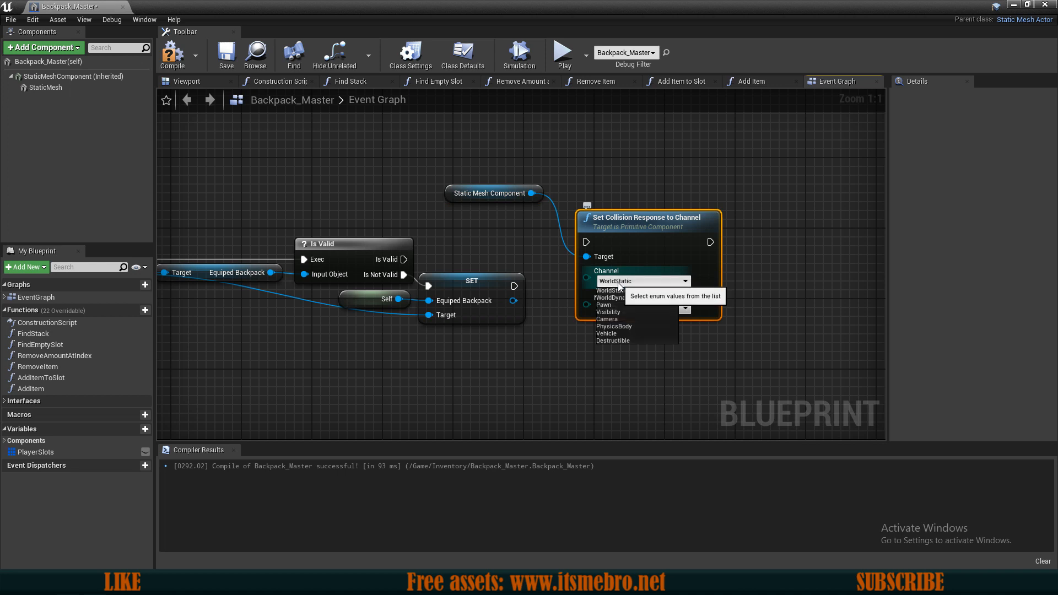
click(605, 304)
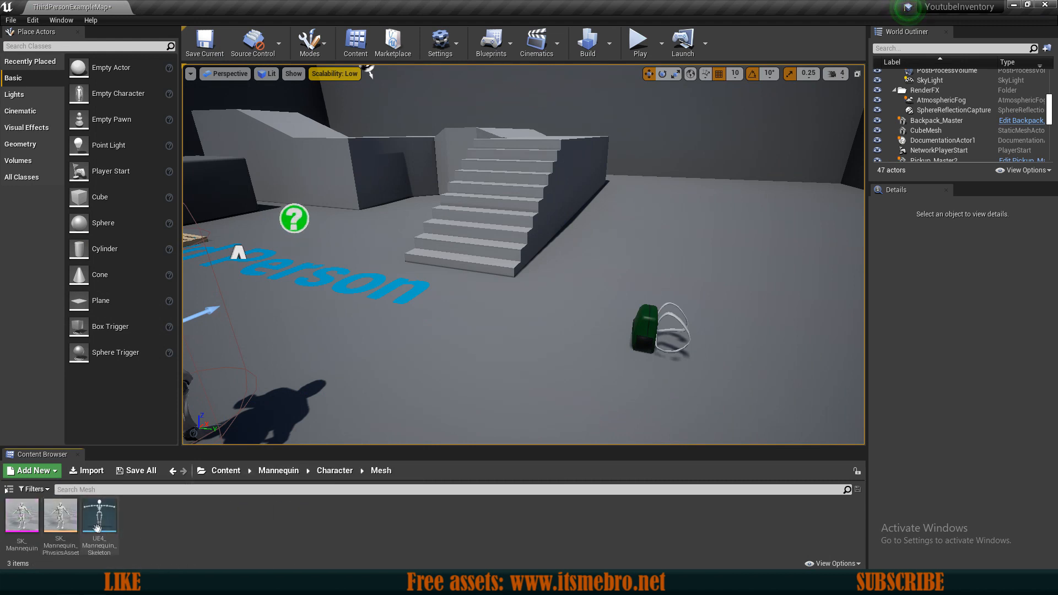
- Add a socket named BackpackSocket on the mannequin skeleton's spine_03 bone
double_click(99, 516)
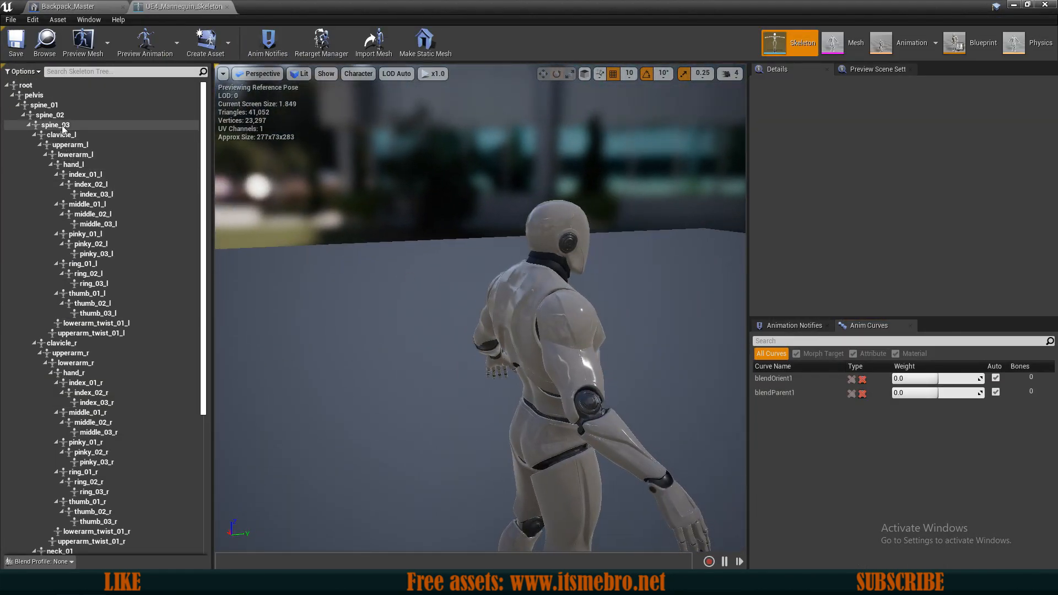
click(55, 125)
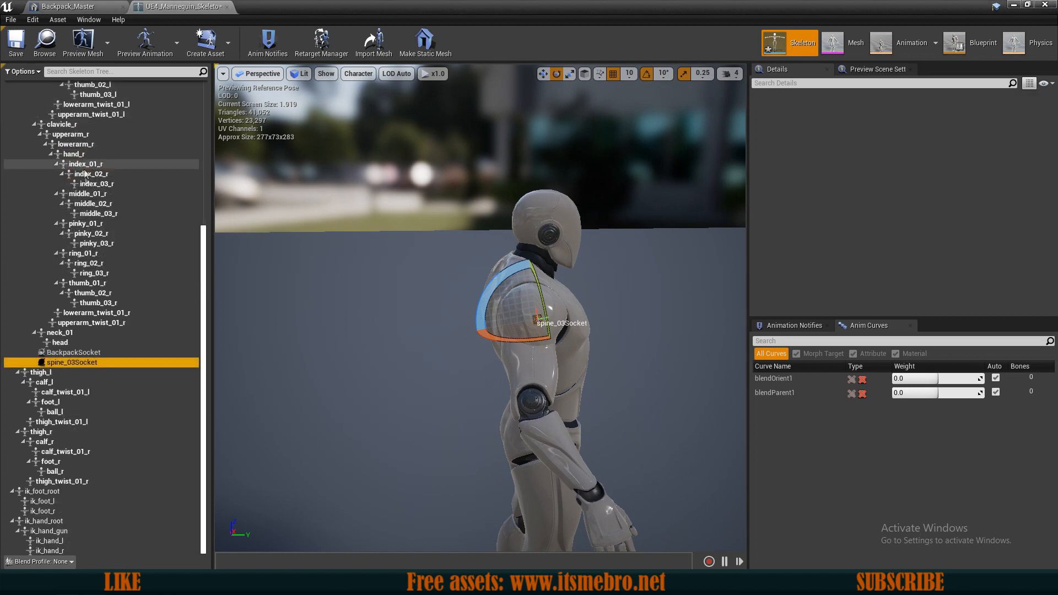
click(73, 352)
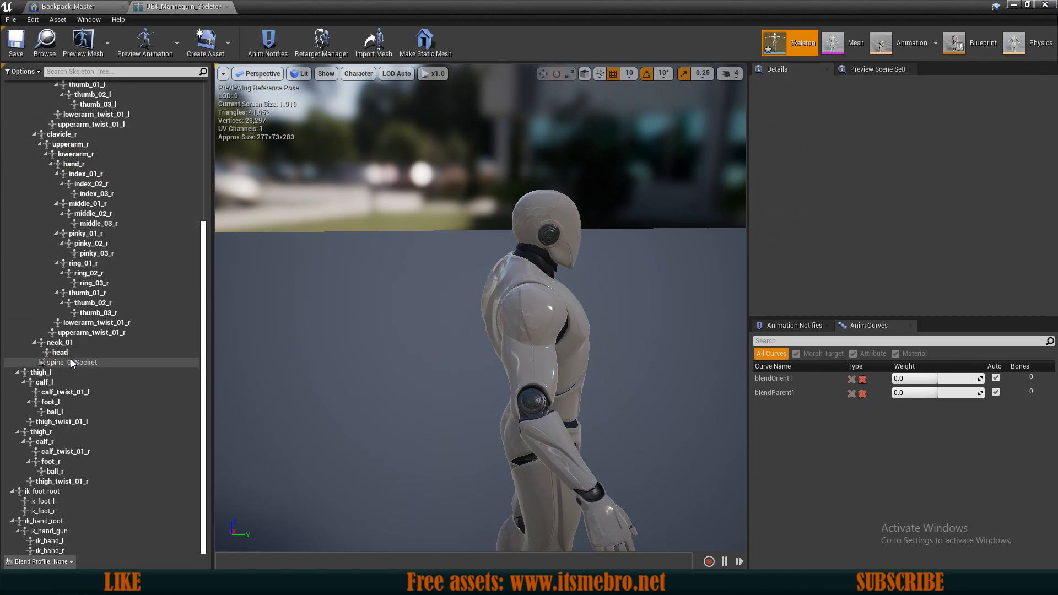
click(73, 362)
text(Backpack)
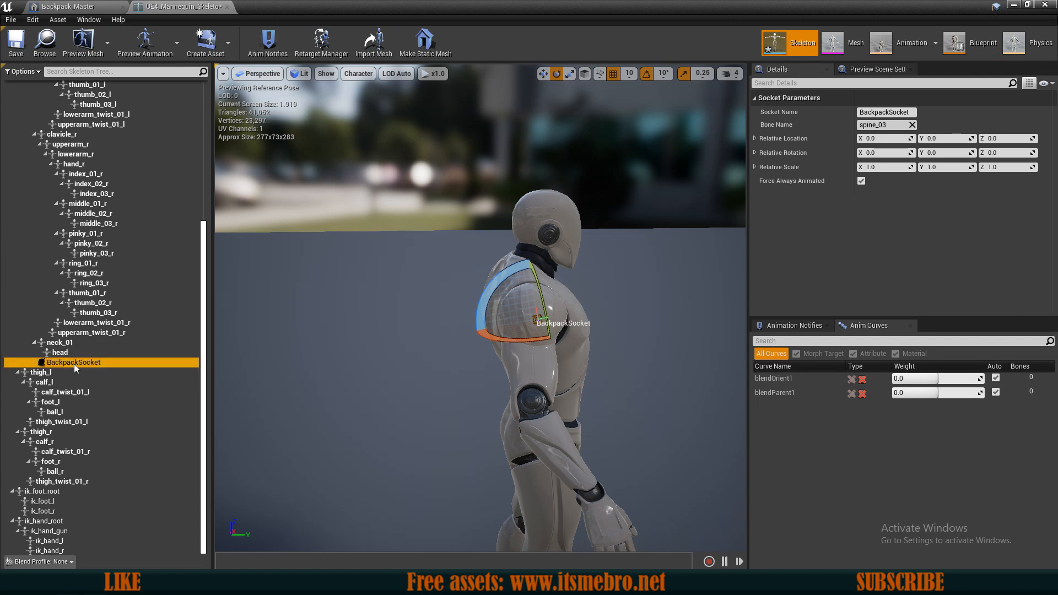
mouse_move(74, 362)
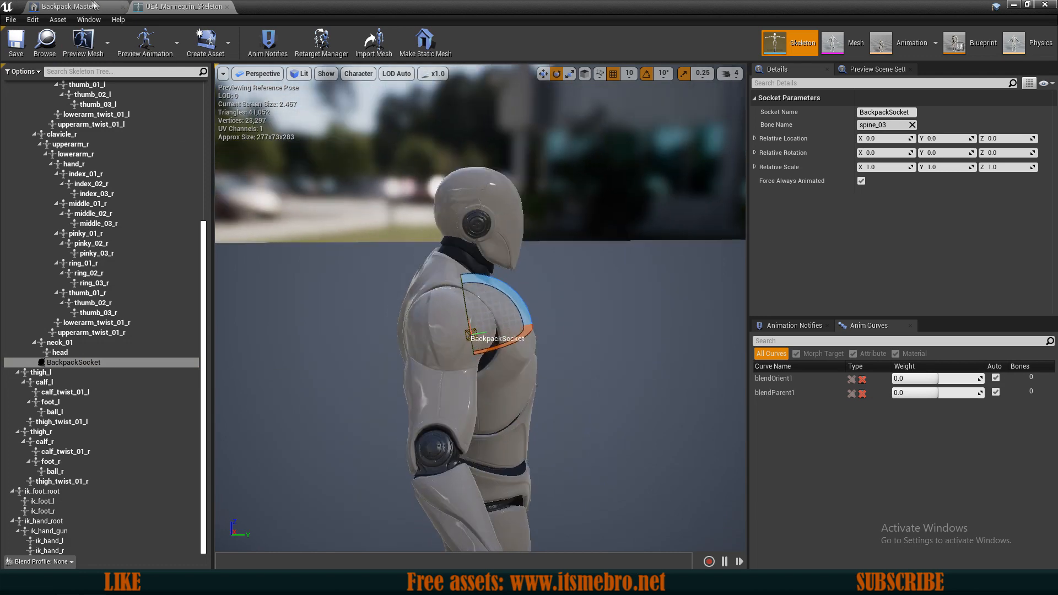
click(67, 7)
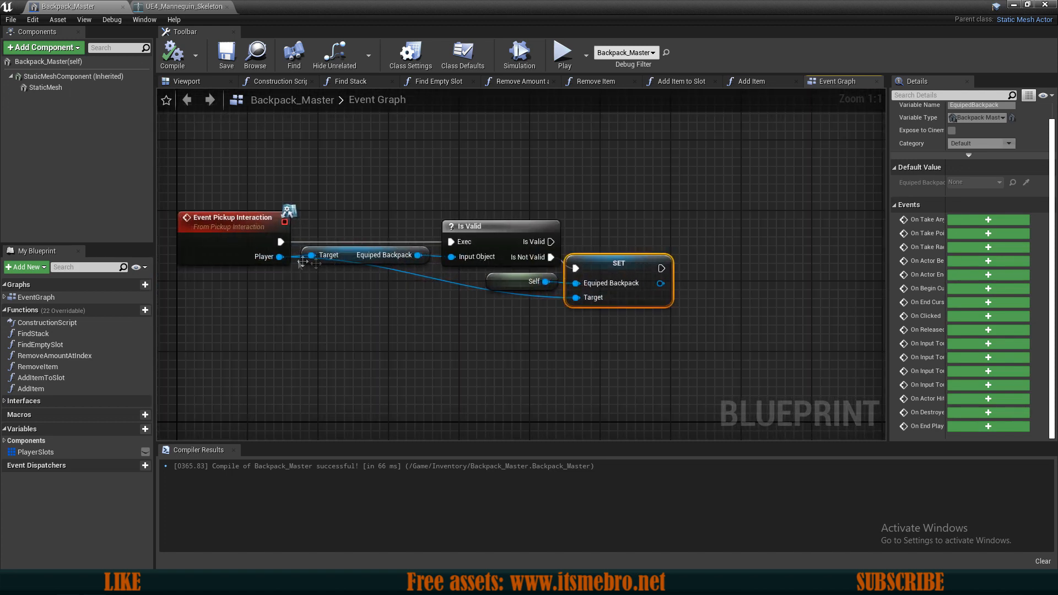
- From the player reference add Get Mesh and AttachActorToComponent with Socket Name BackpackSocket
drag(278, 257, 638, 338)
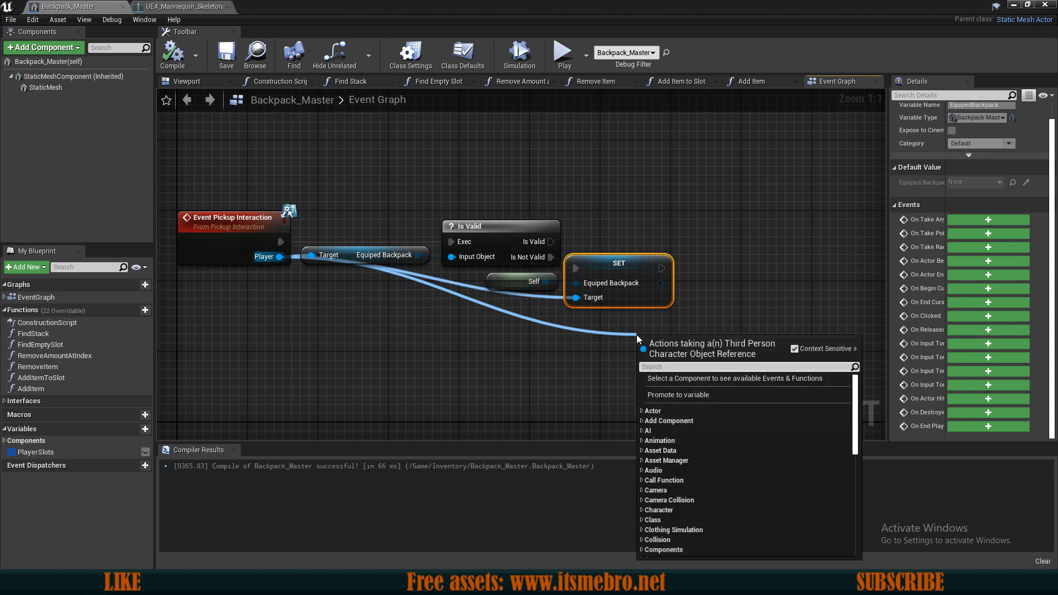
text(get mesh)
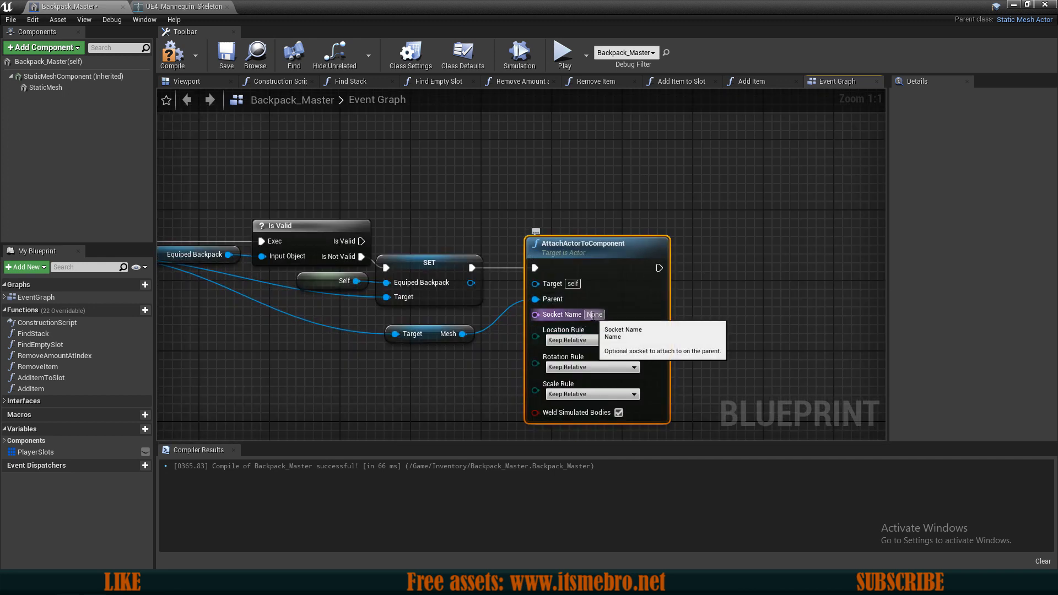
text(BackpackSocket)
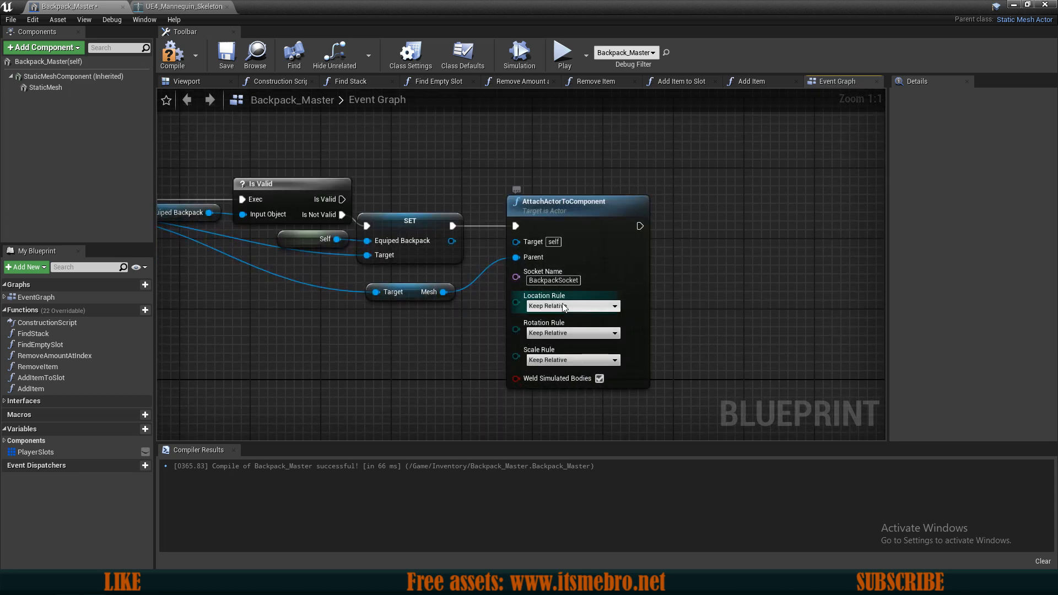
- Set the attach location and rotation rules to Snap to Target
click(568, 305)
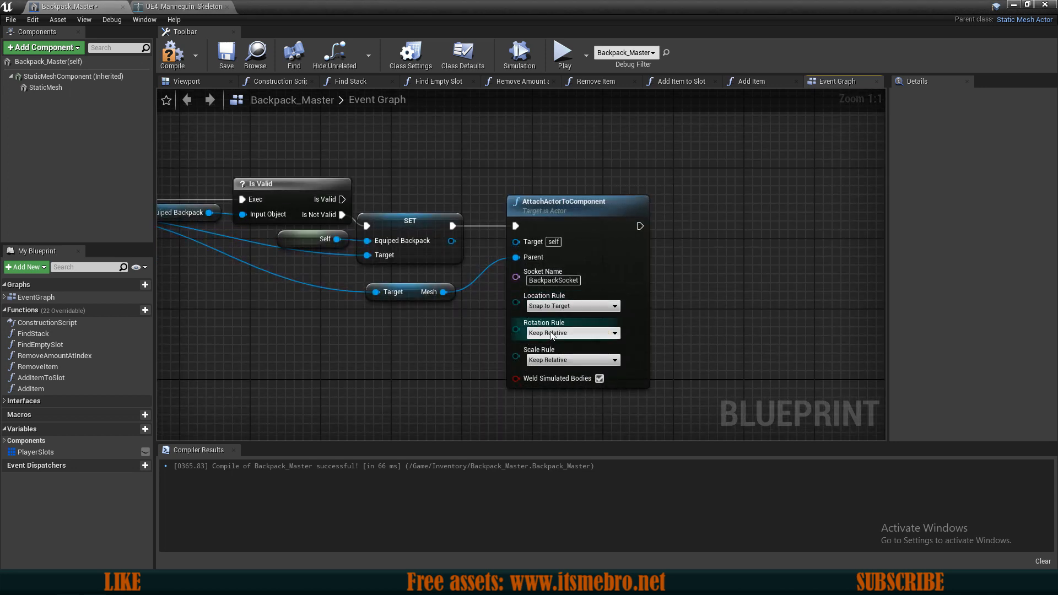
click(570, 332)
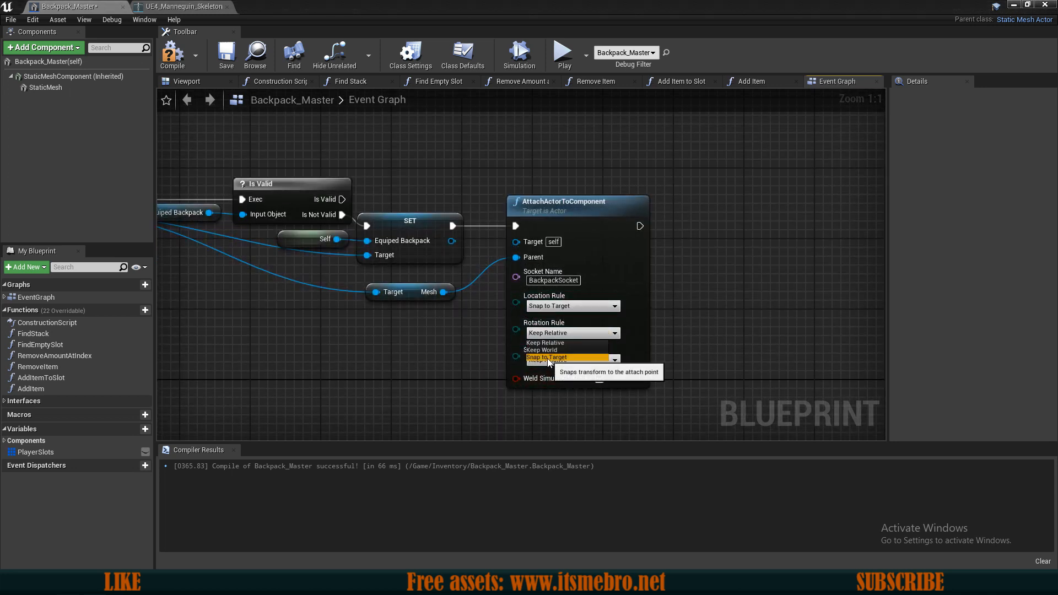
click(545, 357)
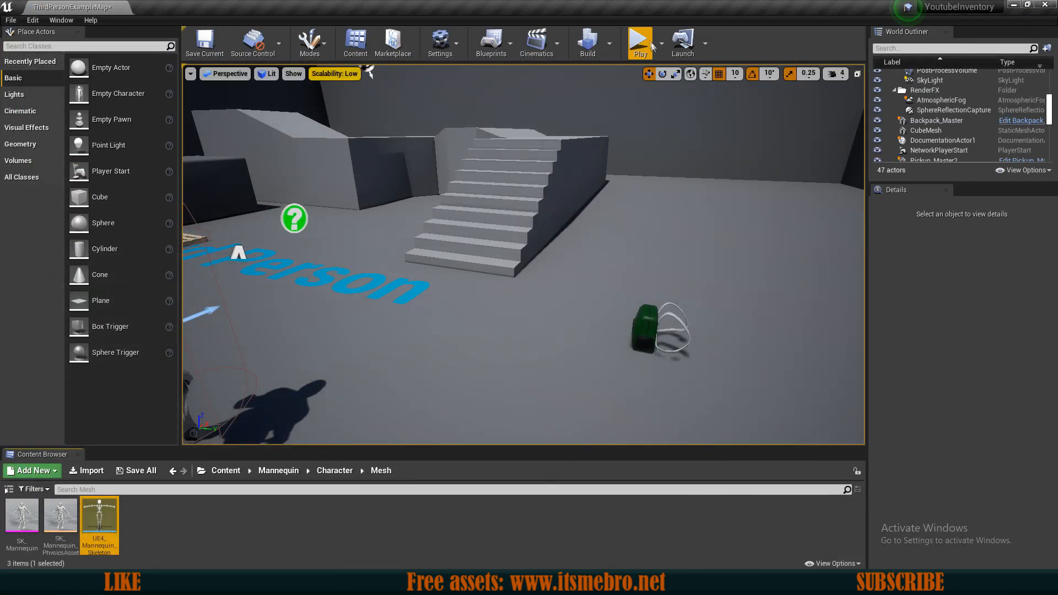
click(639, 42)
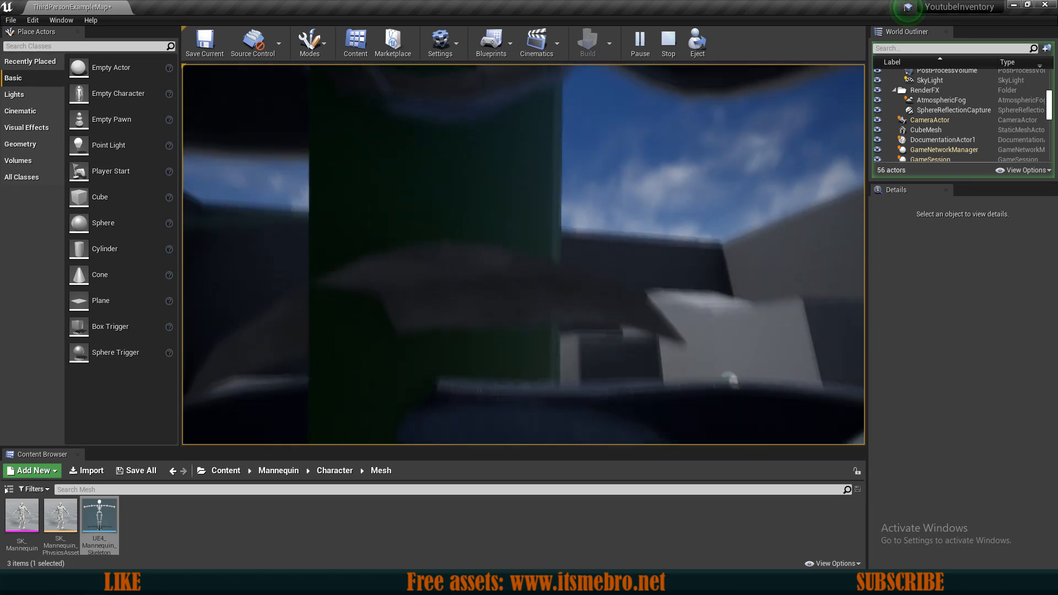
click(666, 42)
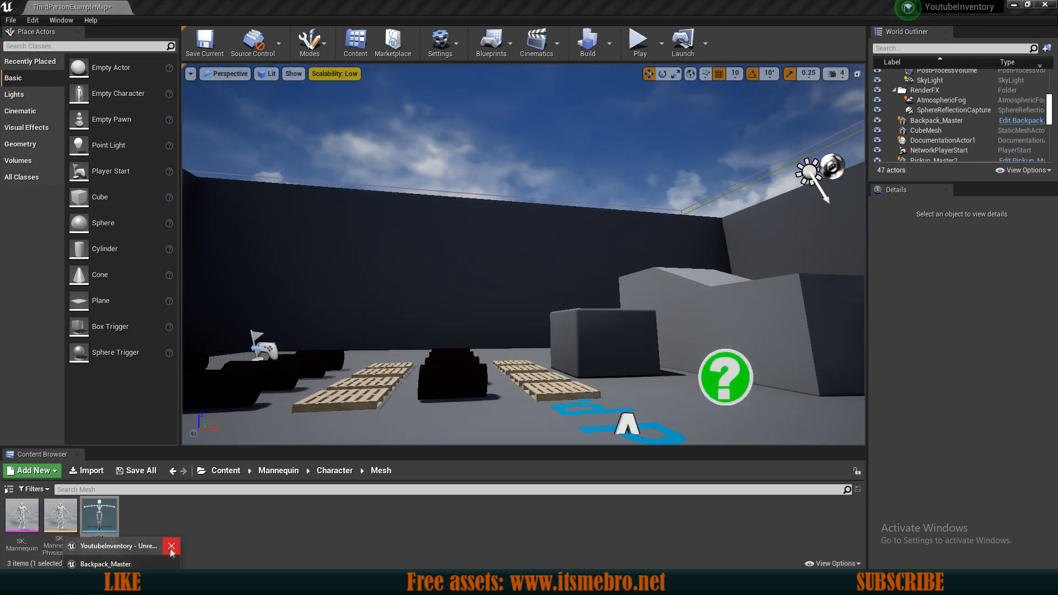
click(1020, 120)
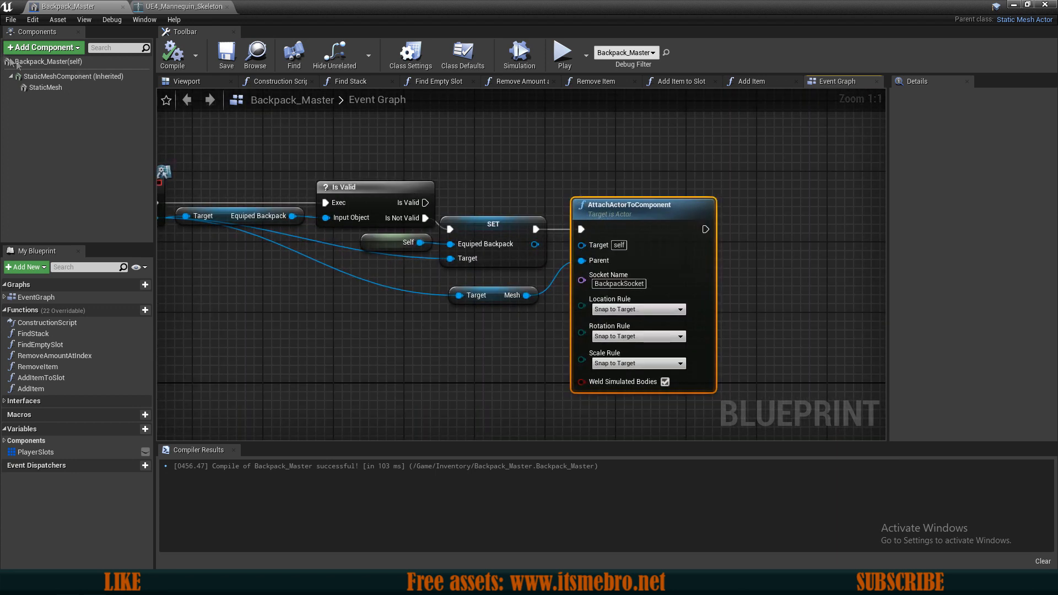
- Check the mesh's scale, then create a Float variable named DefaultScale
click(463, 55)
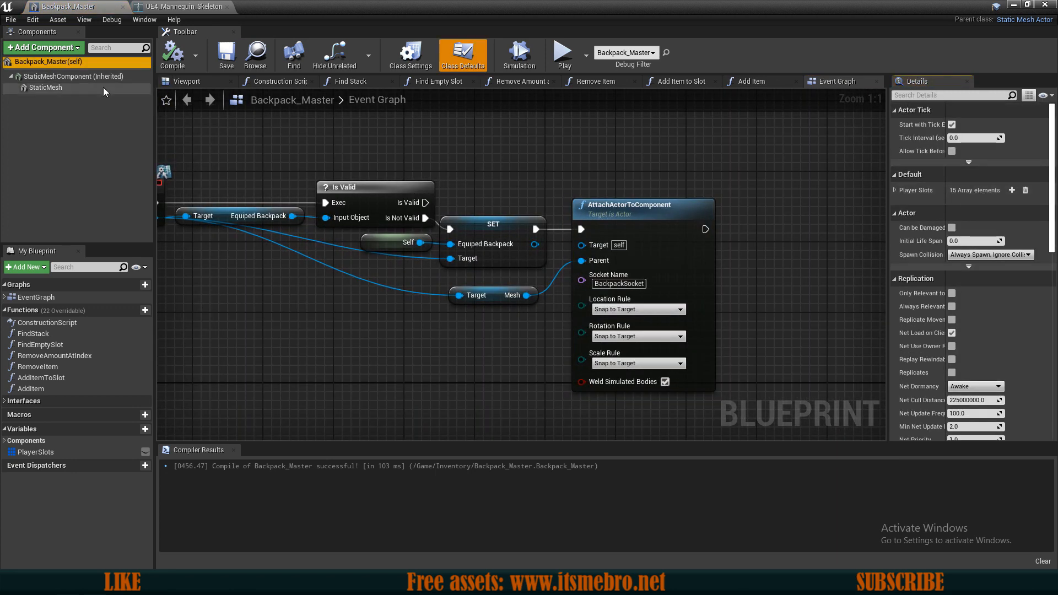
click(76, 76)
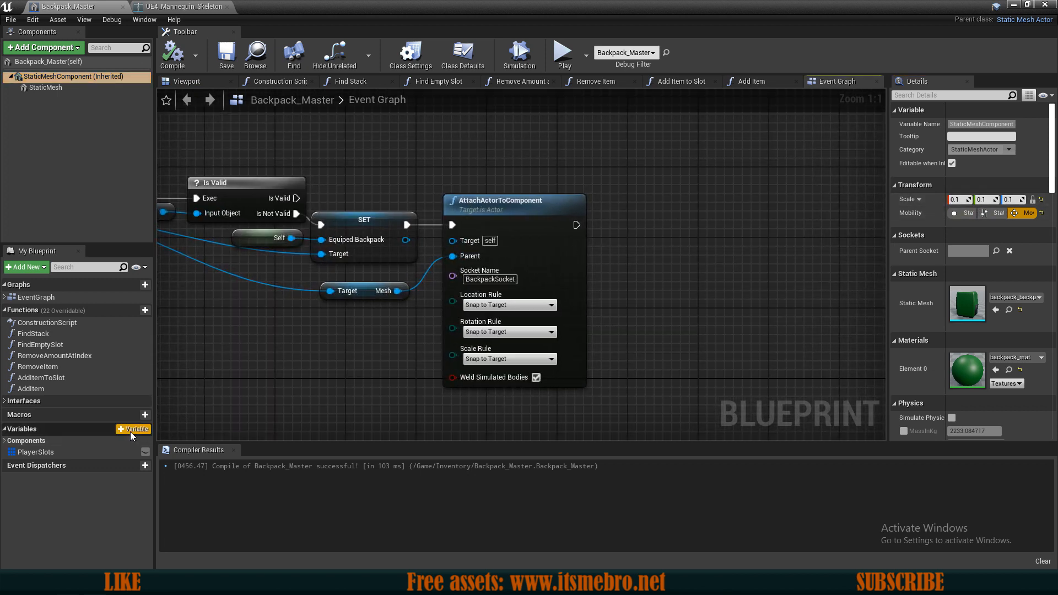
click(133, 429)
text(DefaultScale)
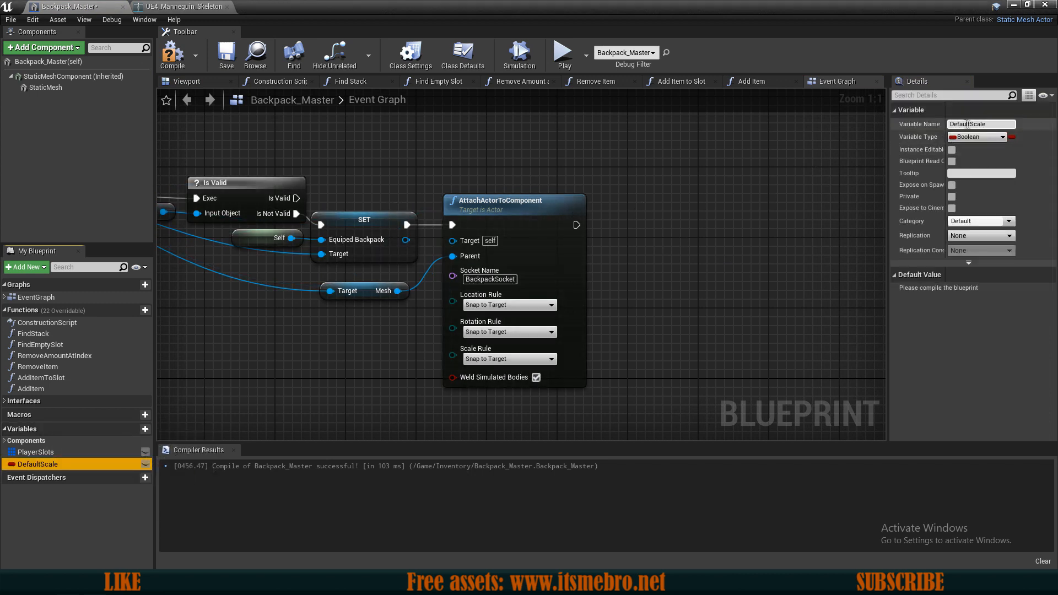
click(1003, 136)
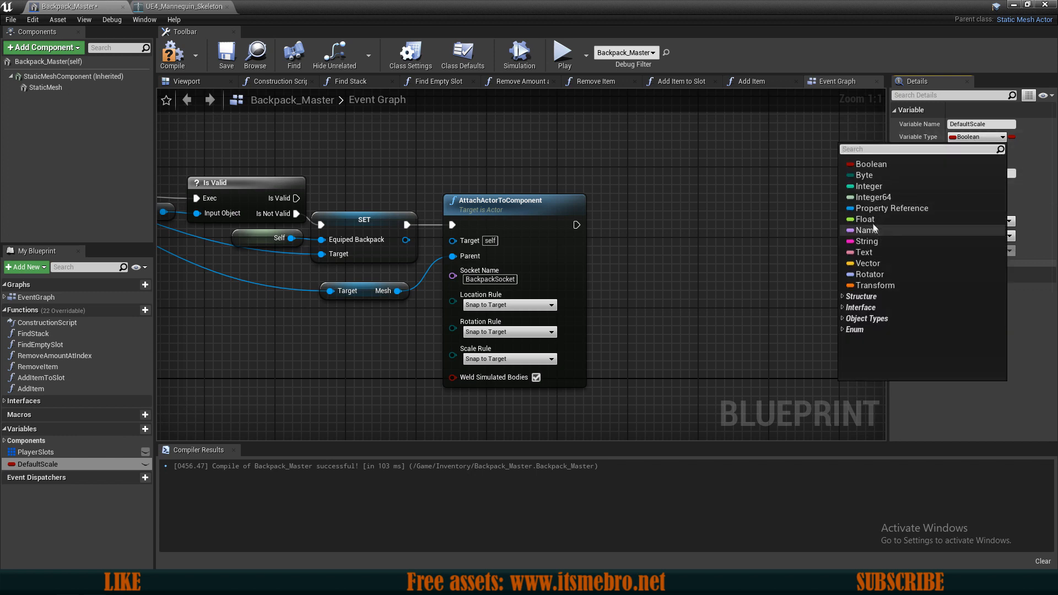
click(869, 263)
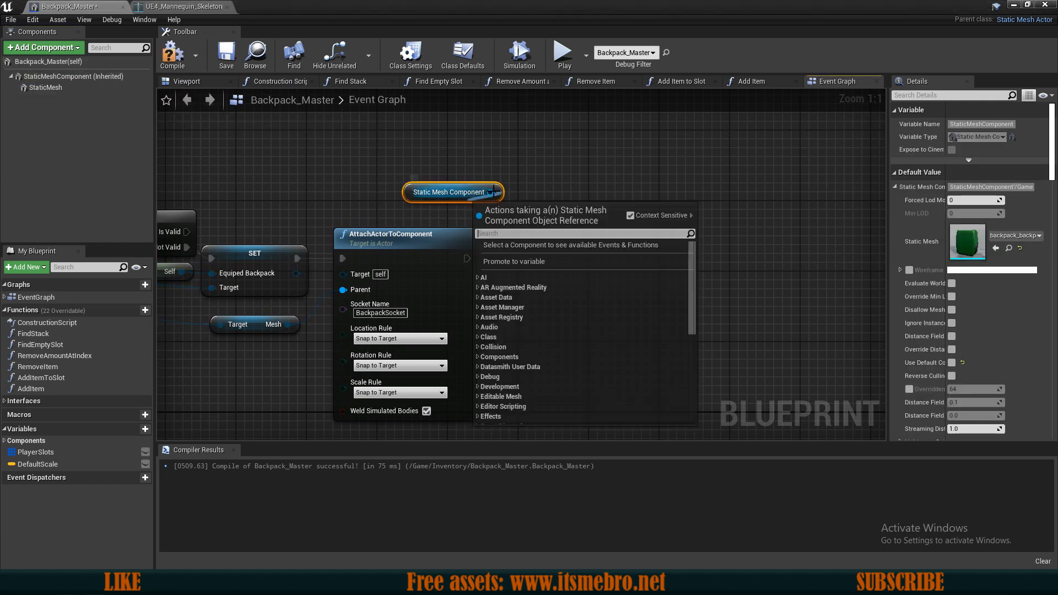
- Add Set World Scale 3D fed by DefaultScale after the attach node and compile
text(set world ca)
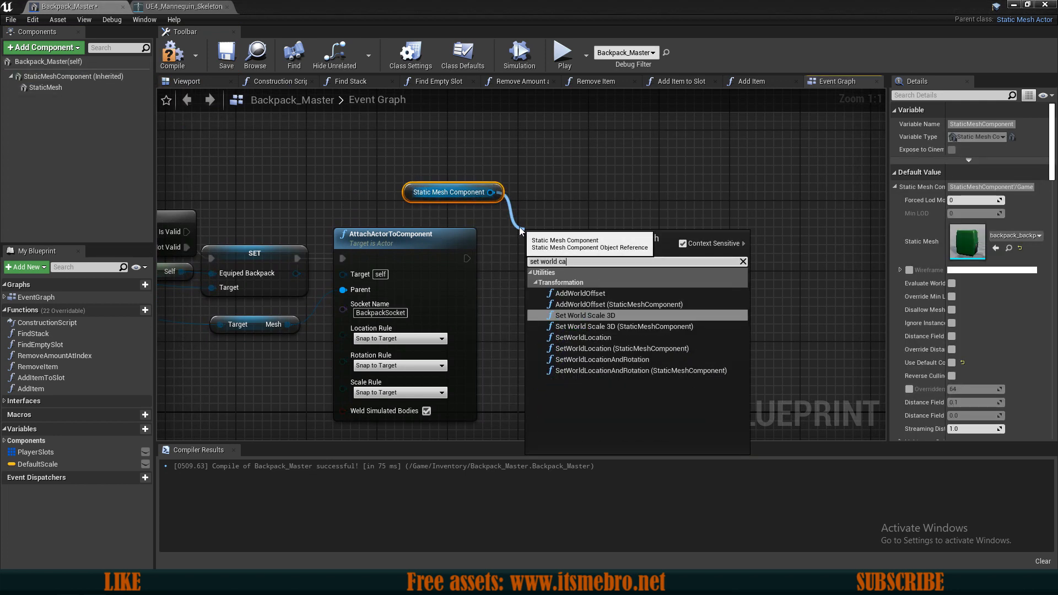
click(583, 315)
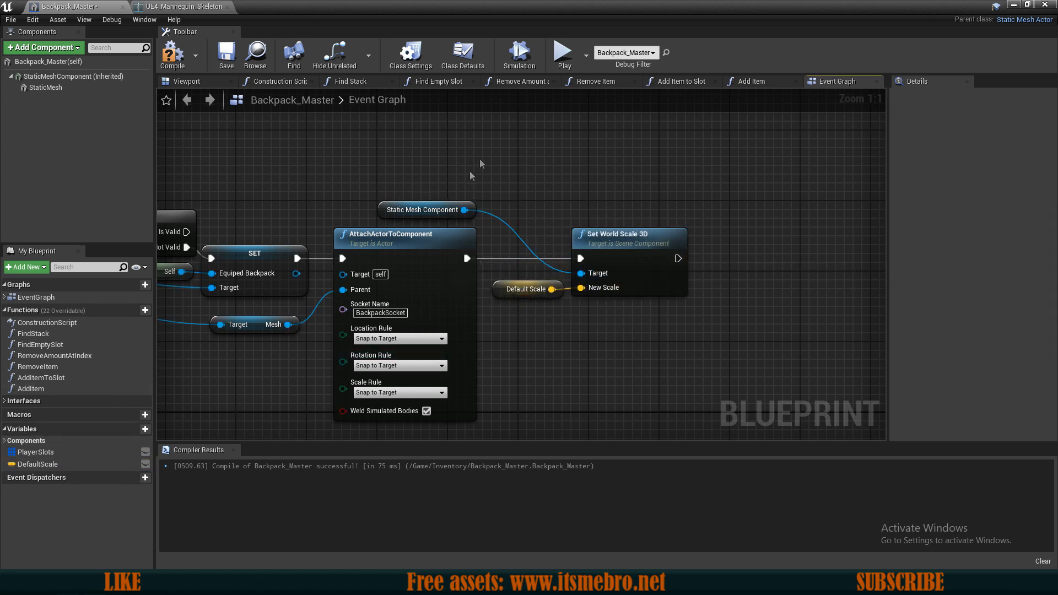
click(45, 88)
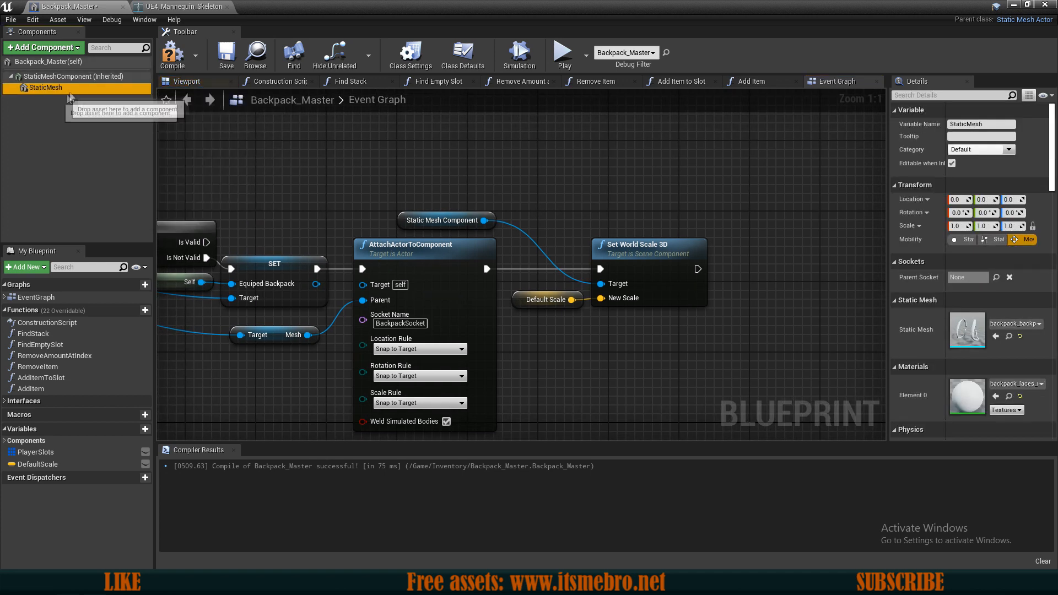
mouse_move(173, 53)
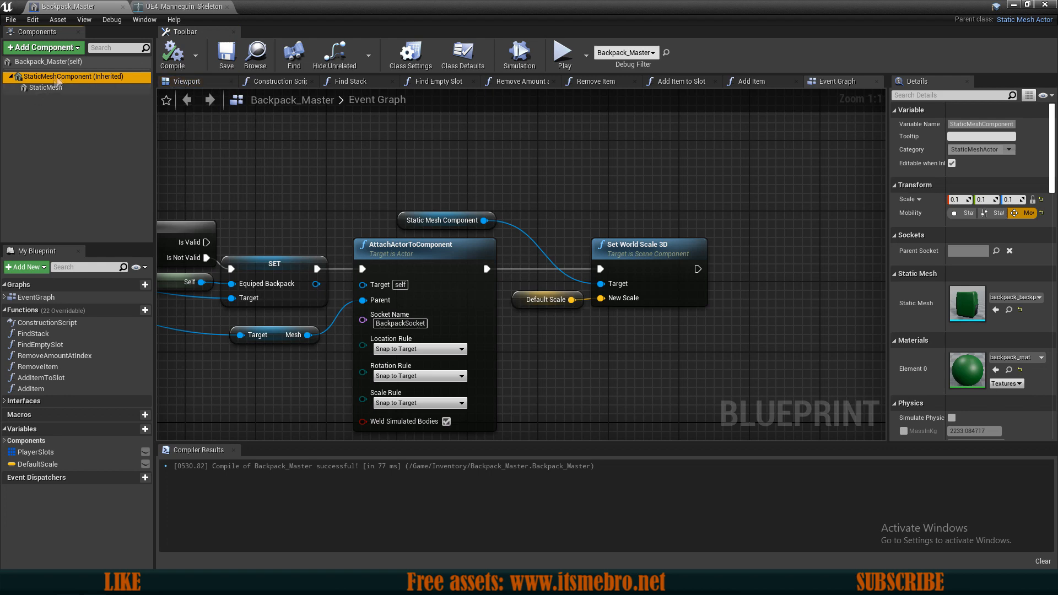
click(46, 88)
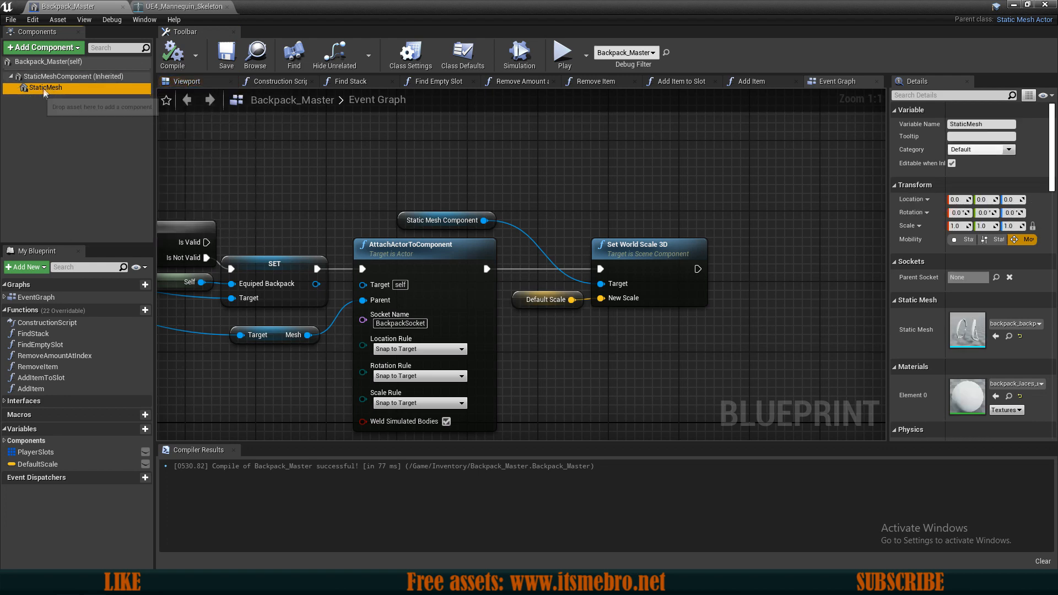
click(67, 76)
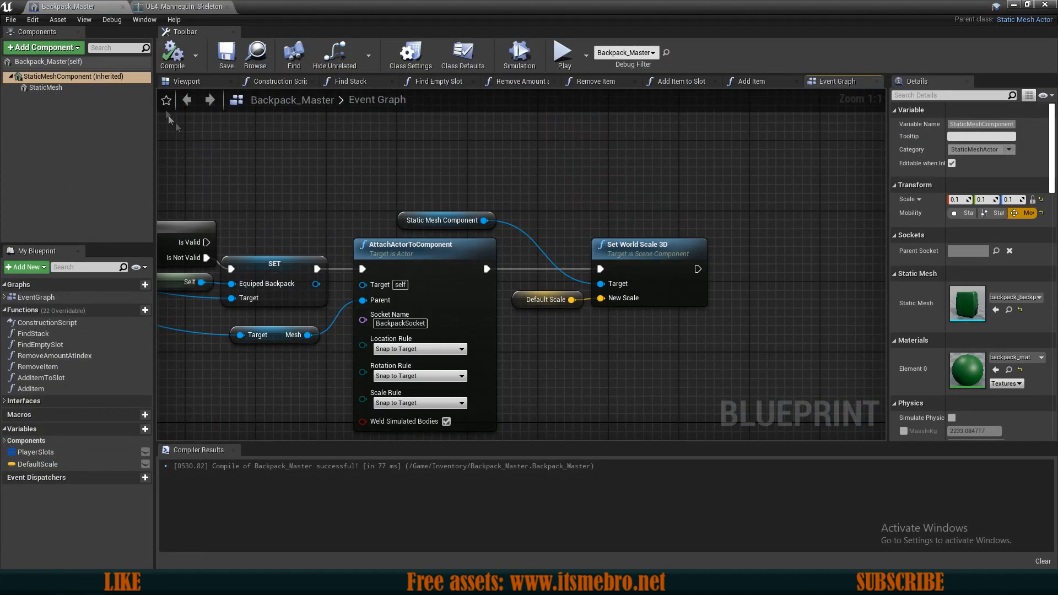
scroll(down, 3)
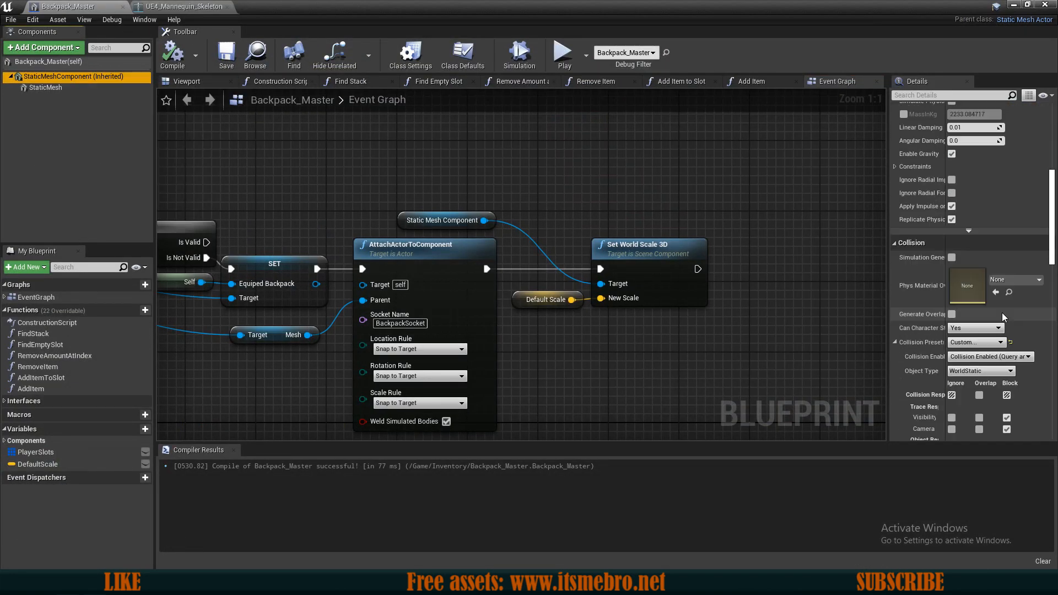
scroll(down, 3)
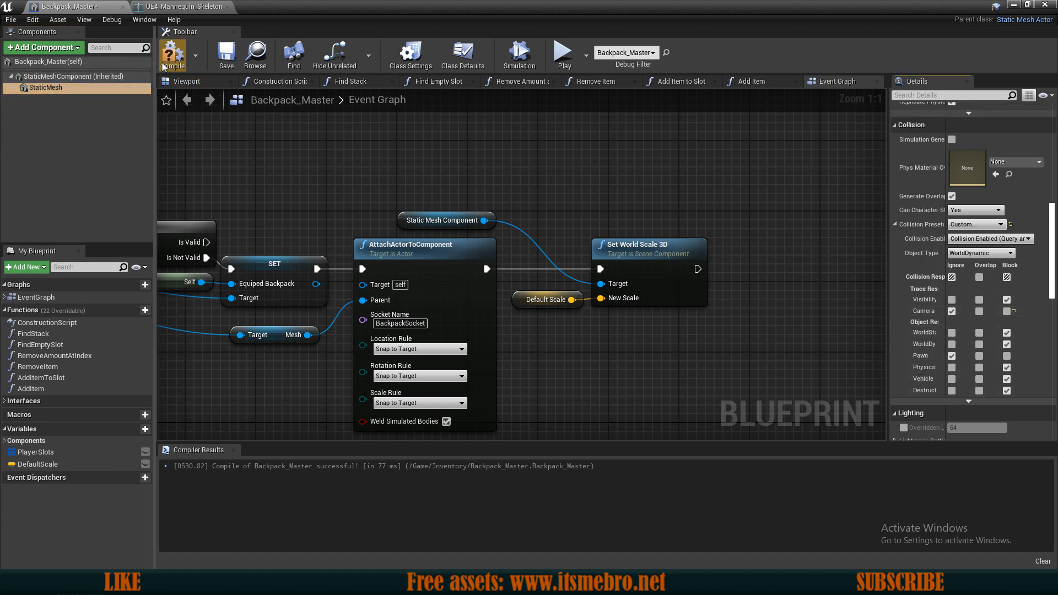
click(172, 53)
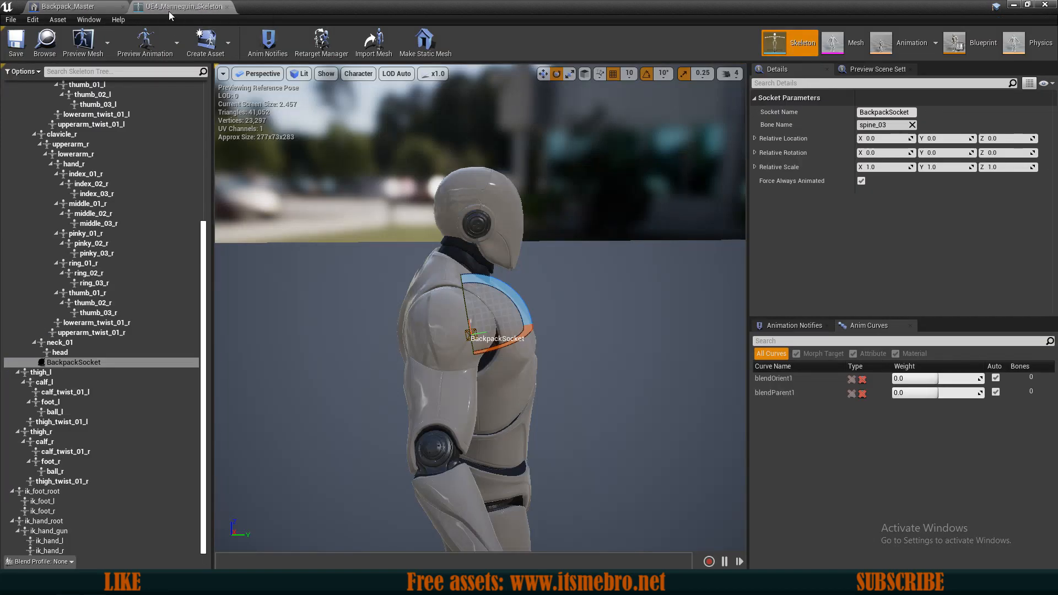
- Play-test, move BackpackSocket onto the mannequin's back, and test again
click(74, 363)
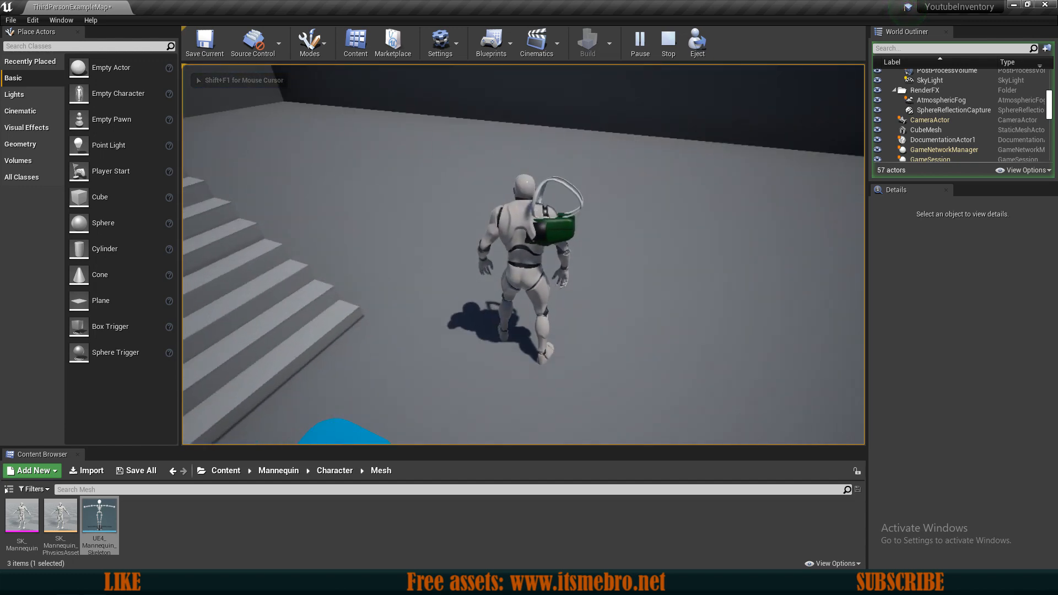
click(668, 43)
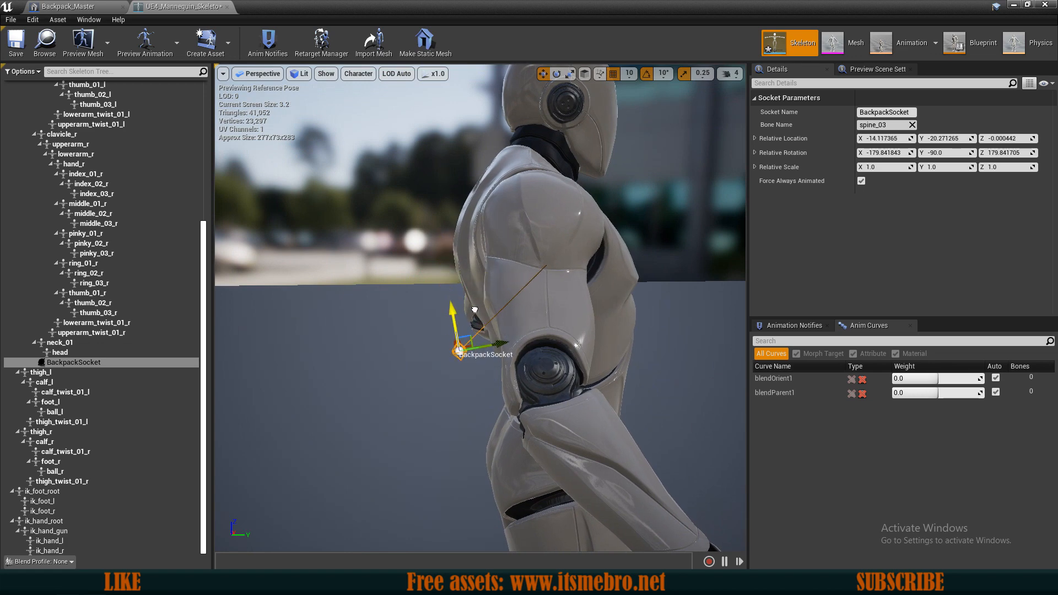
drag(473, 324, 516, 375)
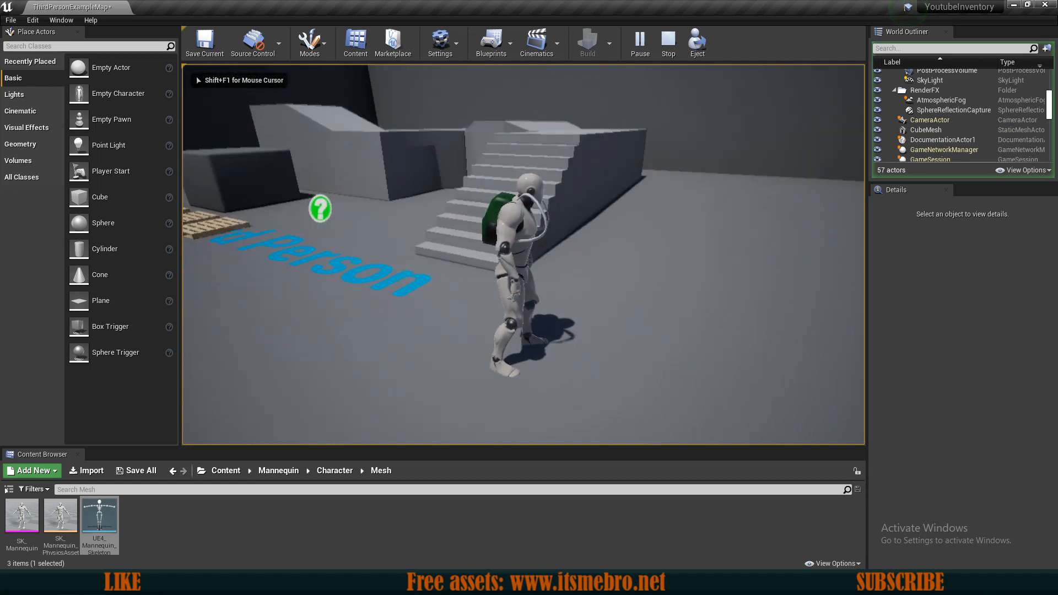
click(668, 42)
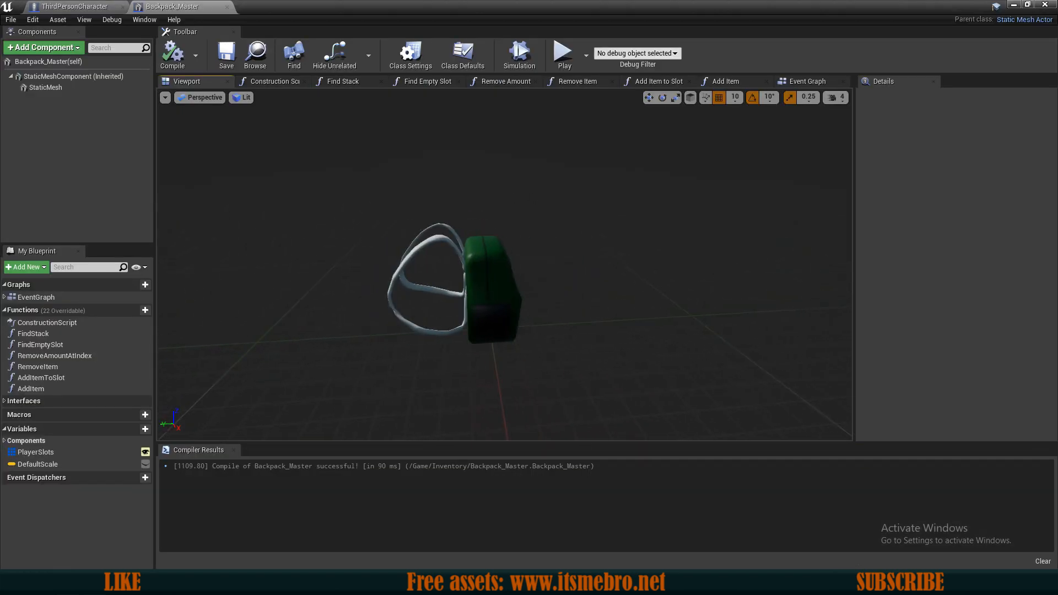
- Rotate the strap mesh in Backpack_Master so it wraps around the backpack body
click(42, 47)
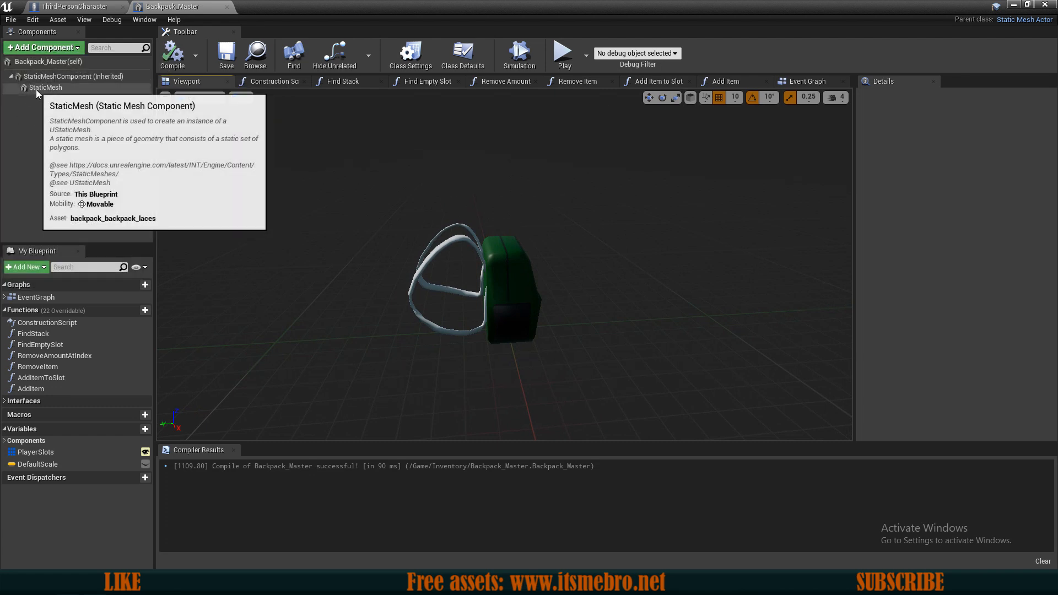
click(64, 76)
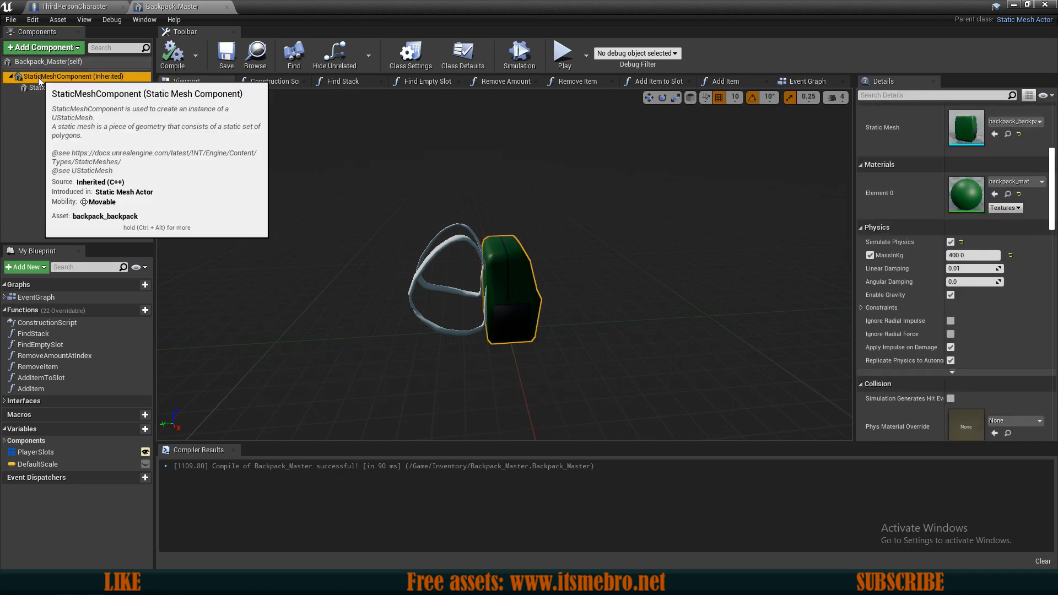
mouse_move(47, 88)
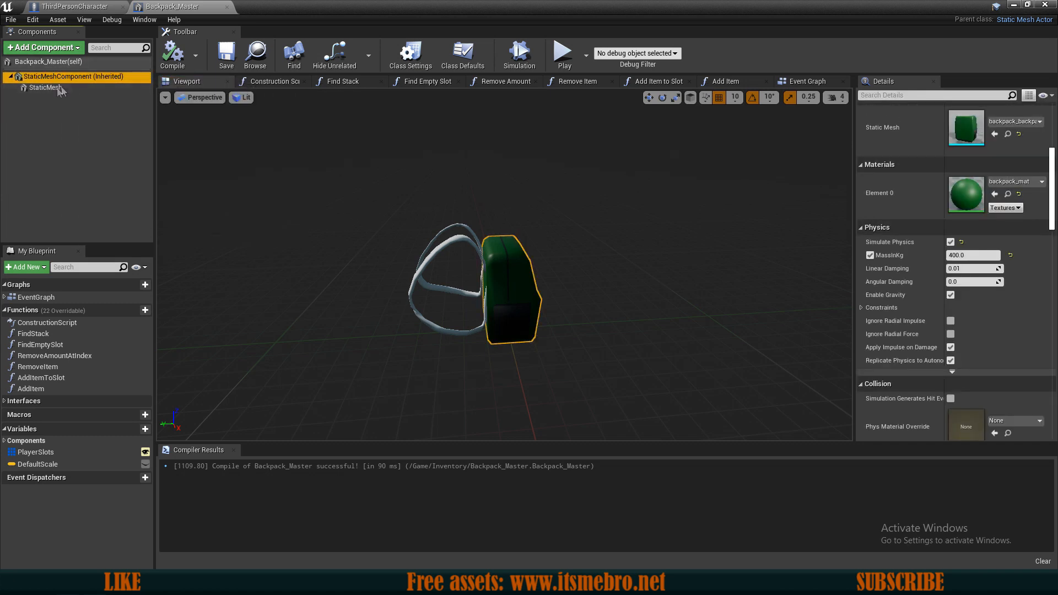
click(46, 88)
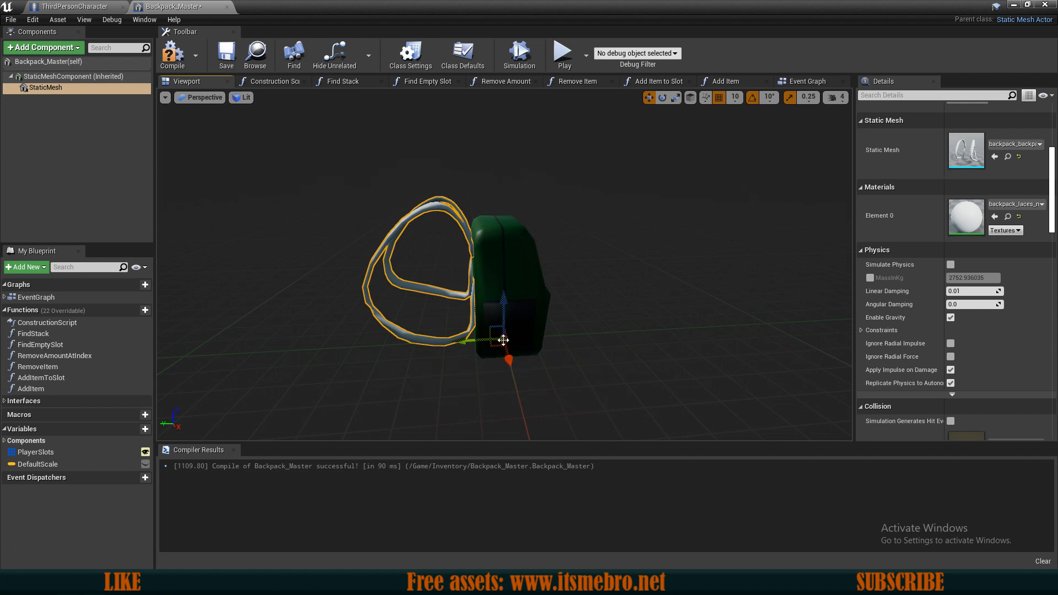
mouse_move(438, 169)
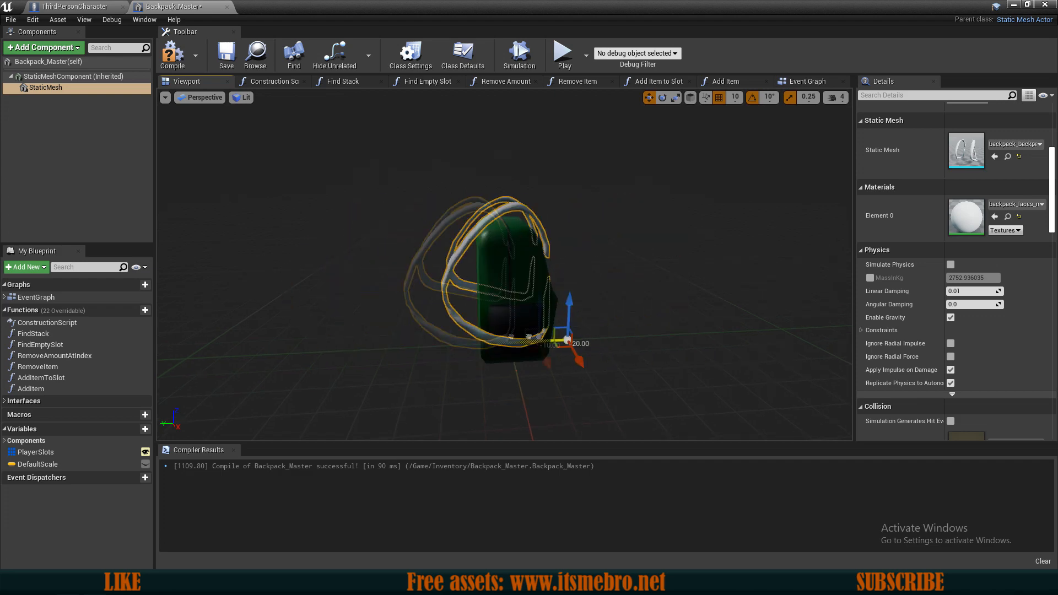
click(835, 80)
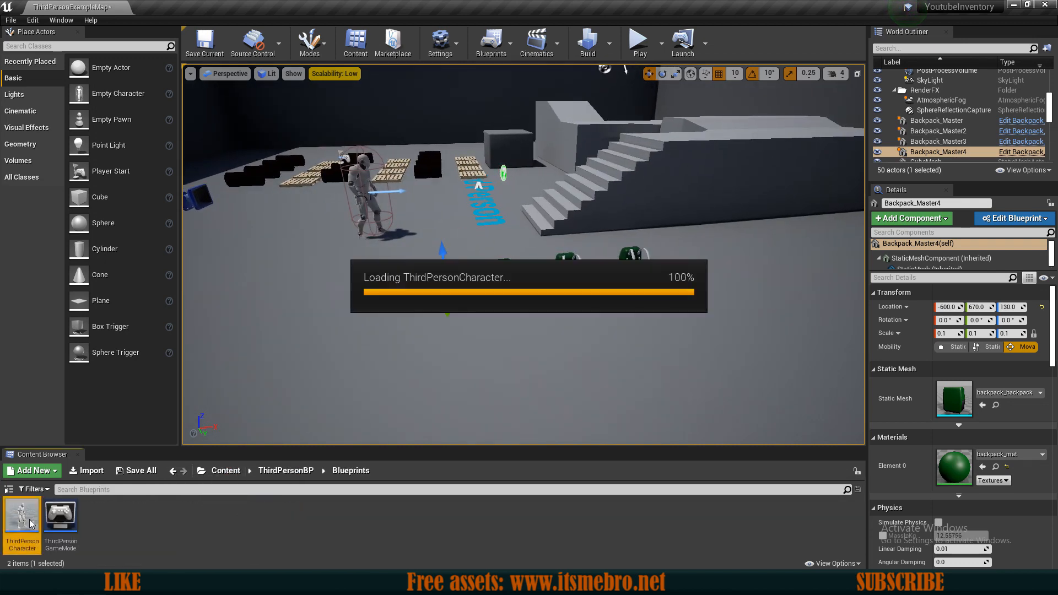
- In ThirdPersonCharacter, add a B key event wired into the EquipedBackpack Is Valid check
double_click(22, 516)
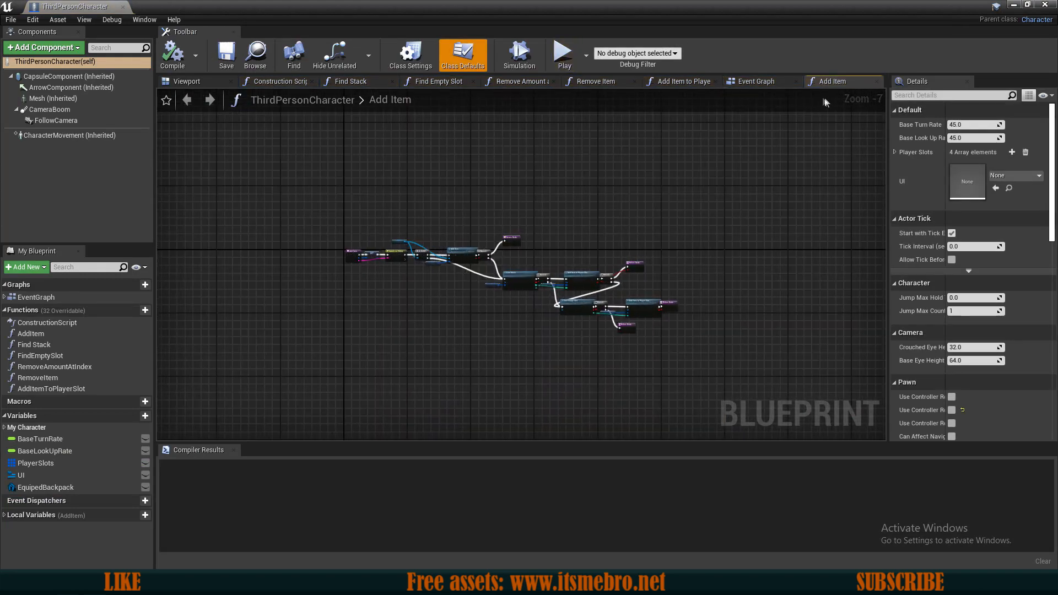
click(753, 80)
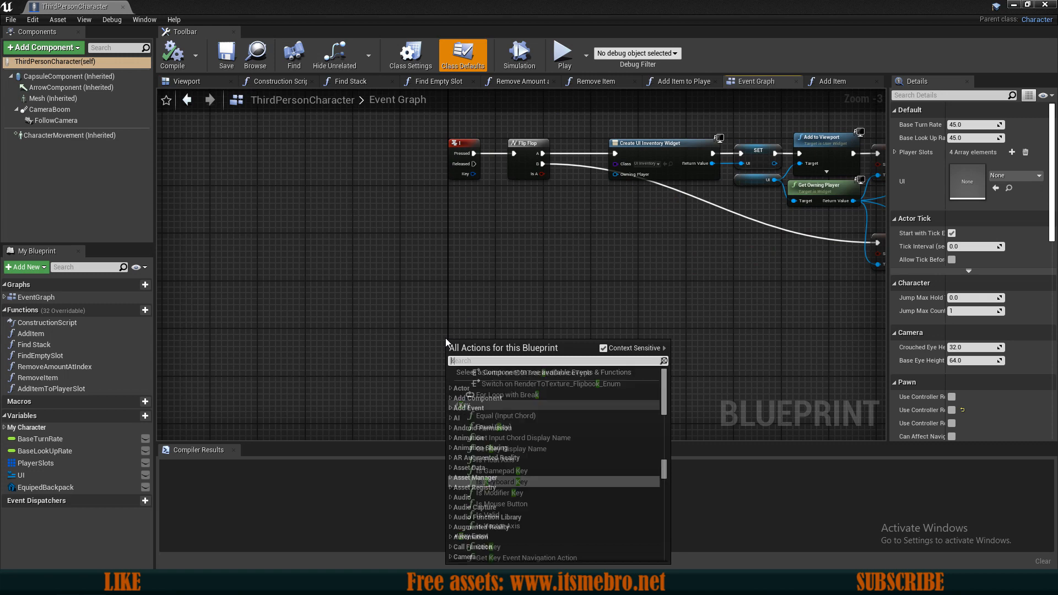
text(keyboard B)
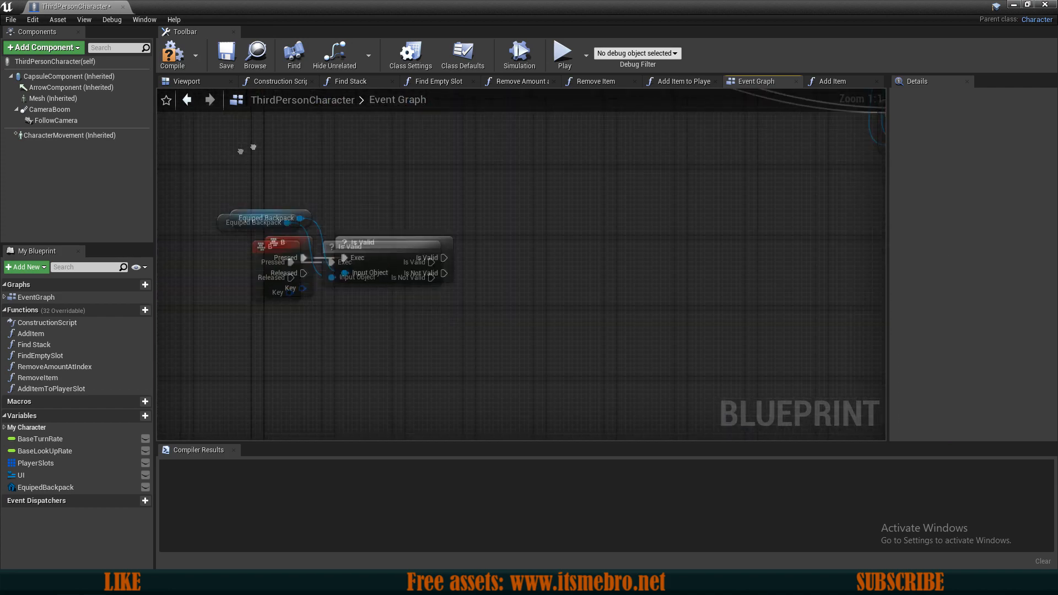
click(60, 76)
text(get)
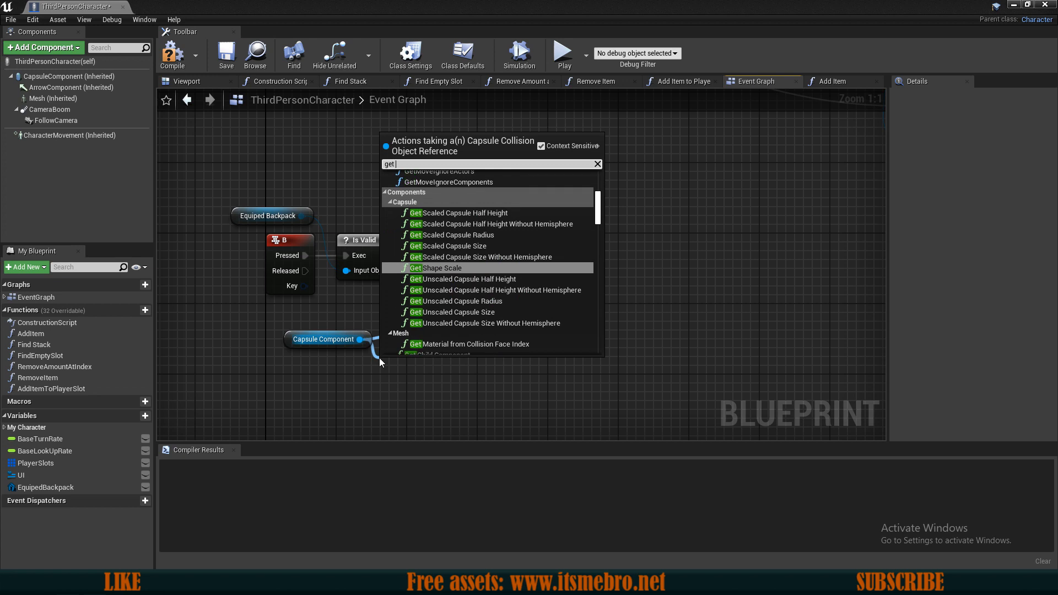
- Add the capsule's forward vector scaled by 200 to its world location for the drop point
text(f)
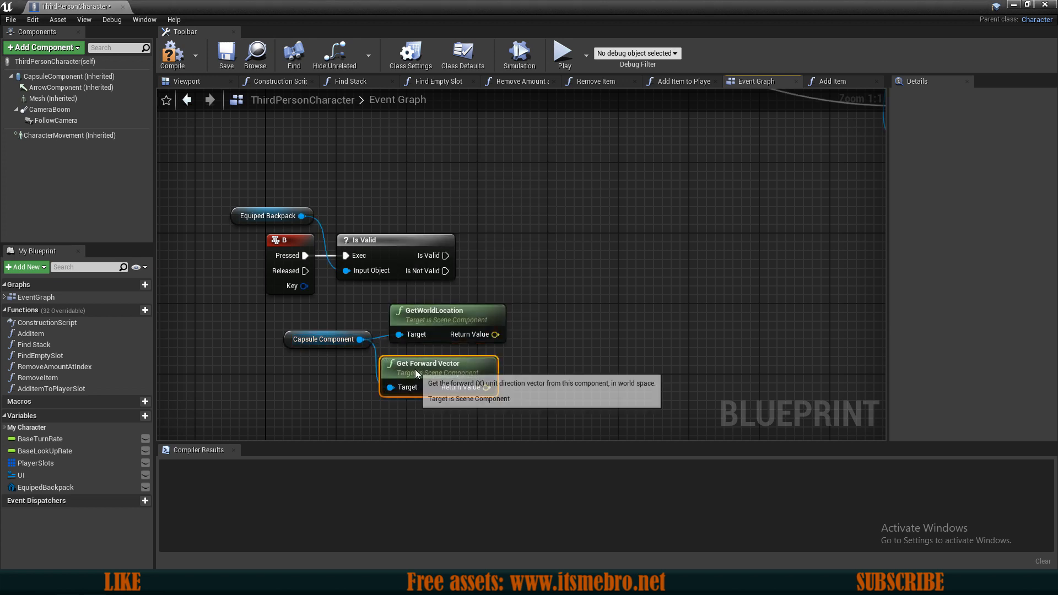
drag(497, 378, 523, 378)
text(200)
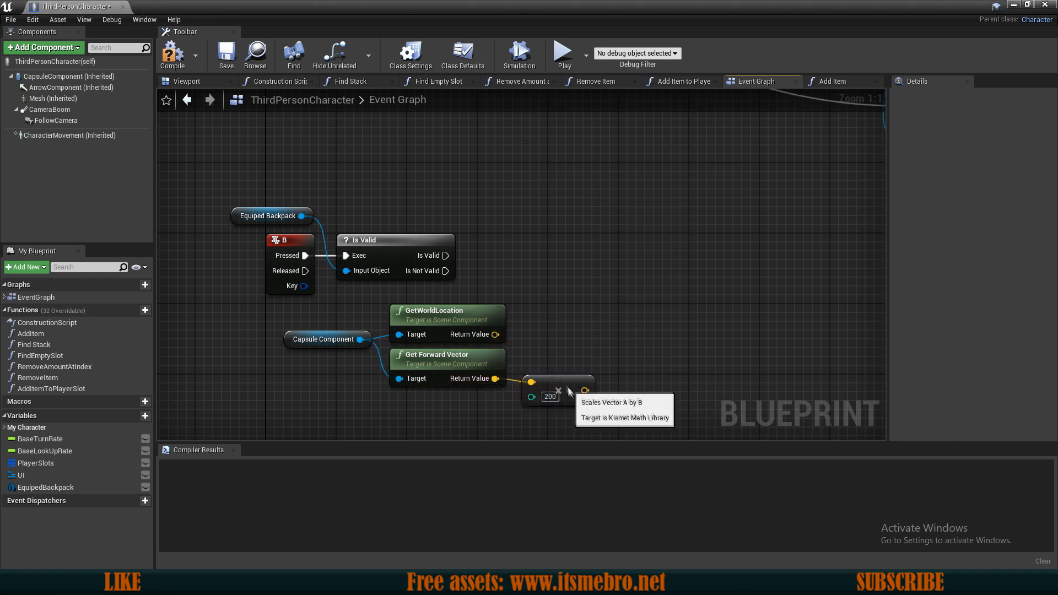
drag(498, 334, 570, 337)
text(spawn acto)
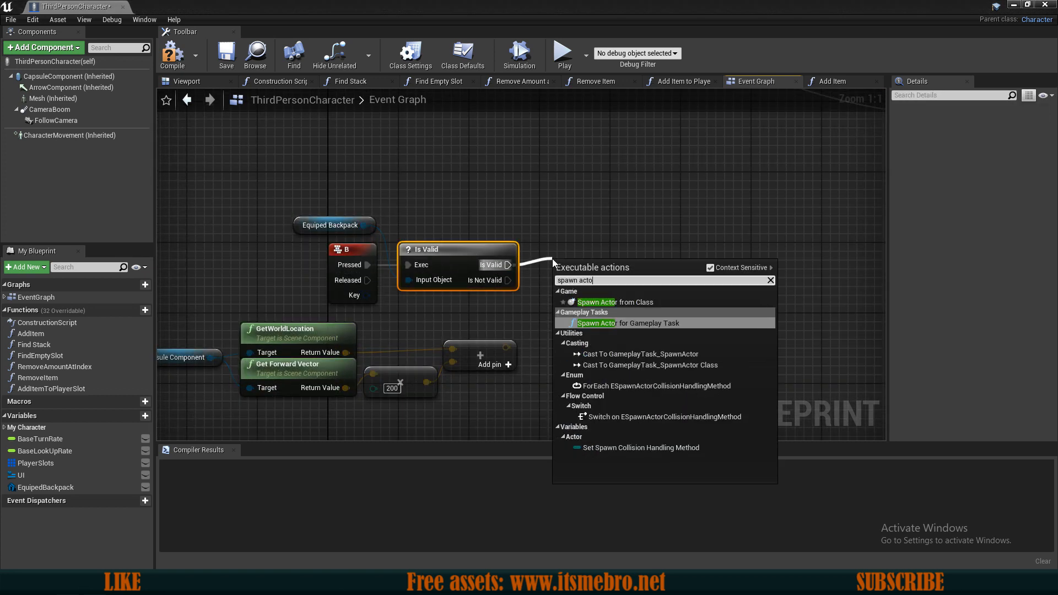
- Spawn a Backpack_Master at the drop point from Is Valid and compile
click(596, 302)
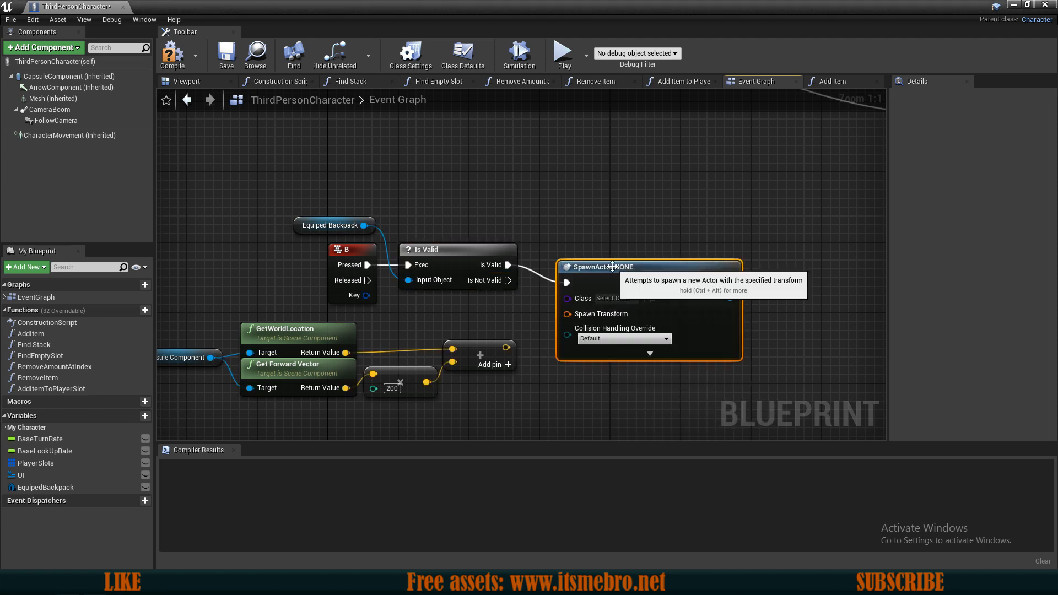
click(610, 297)
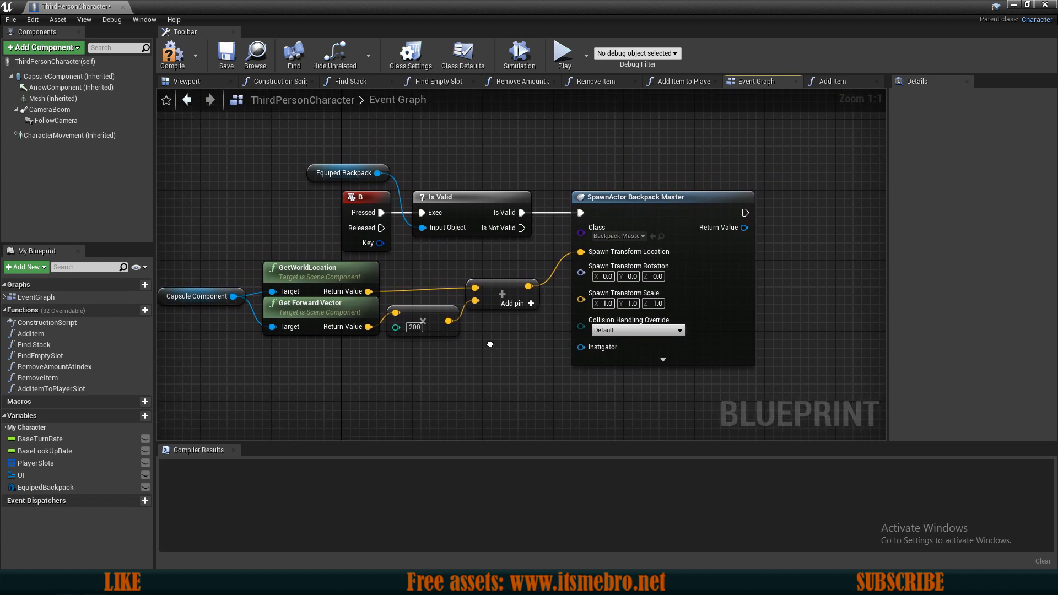
click(172, 54)
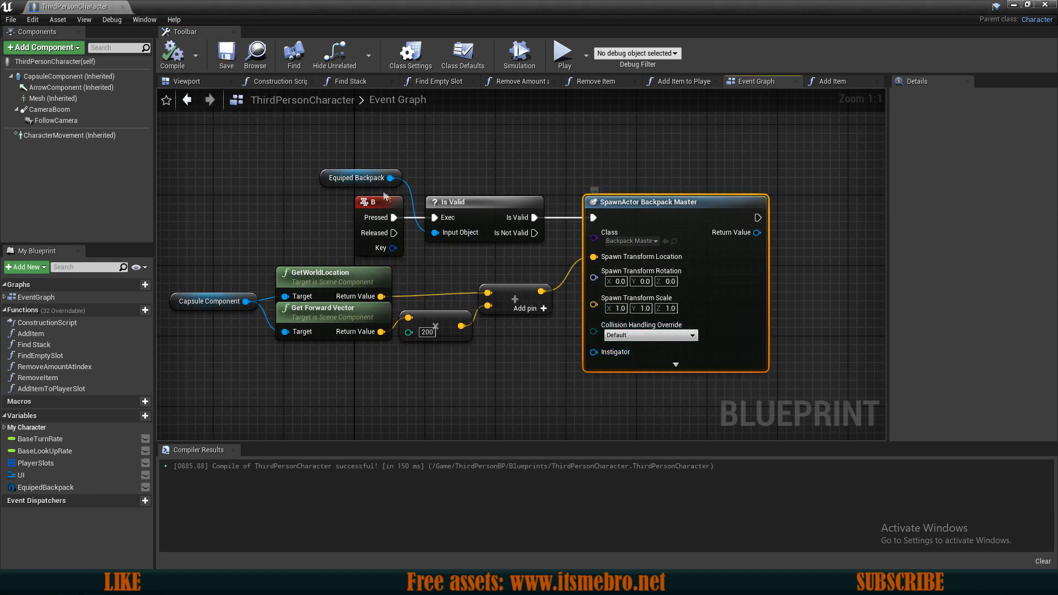
mouse_move(360, 177)
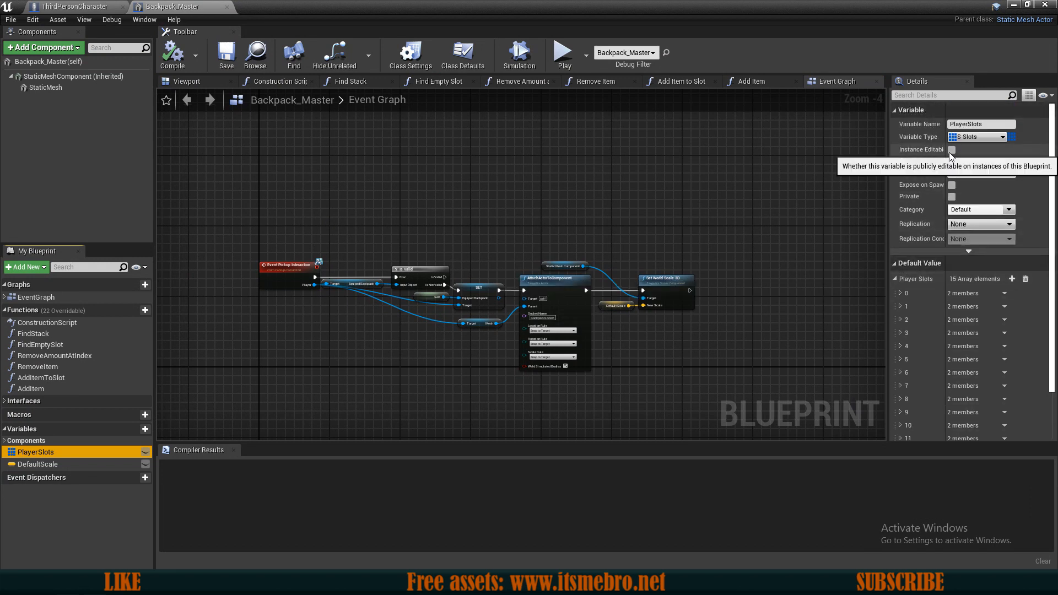
- Expose PlayerSlots as instance-editable on spawn and refresh the SpawnActor Backpack_Master class
click(951, 149)
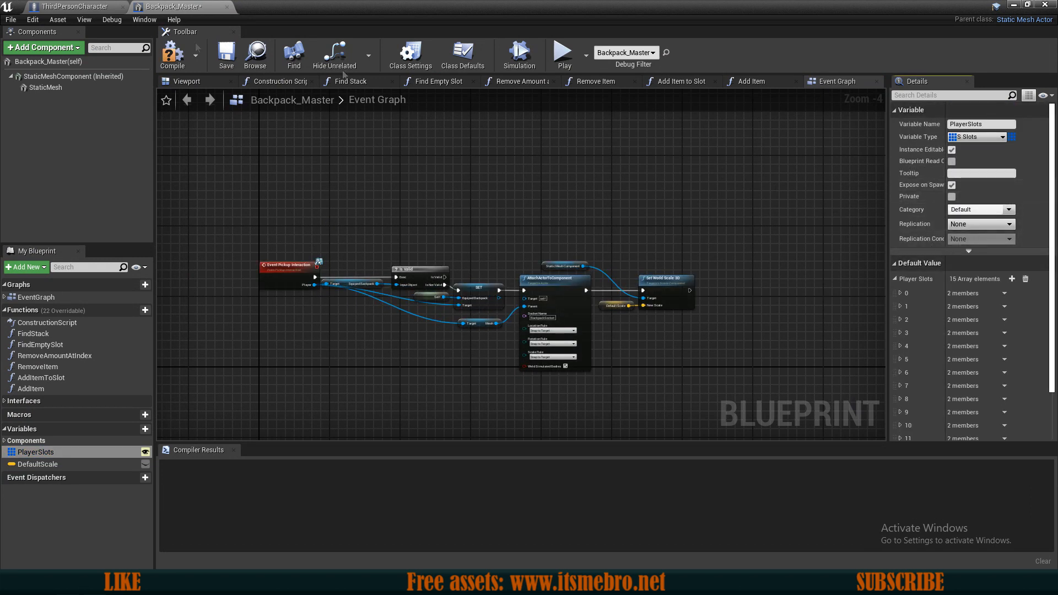
click(172, 54)
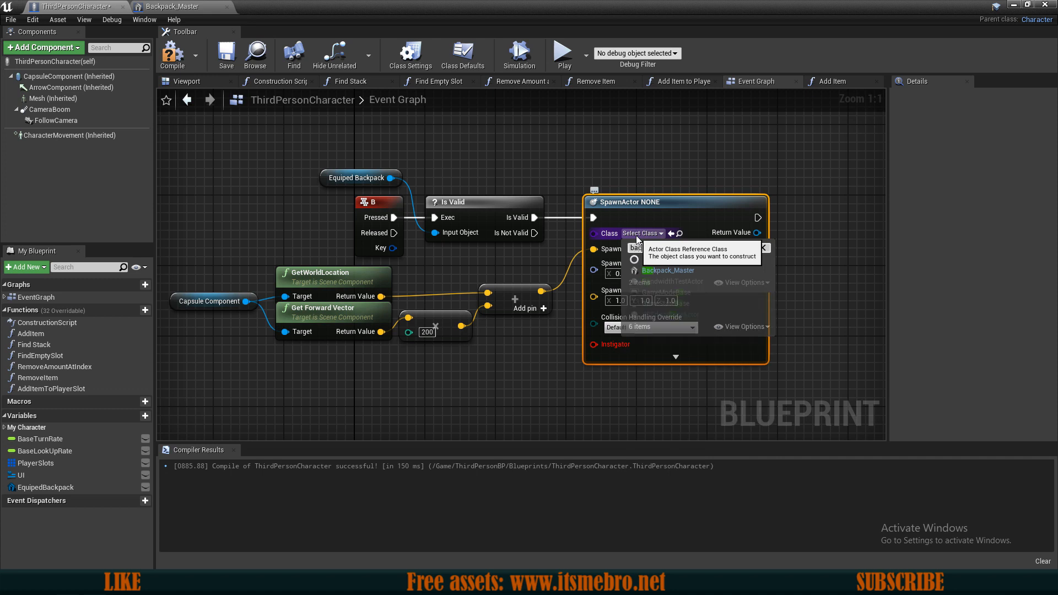
click(667, 270)
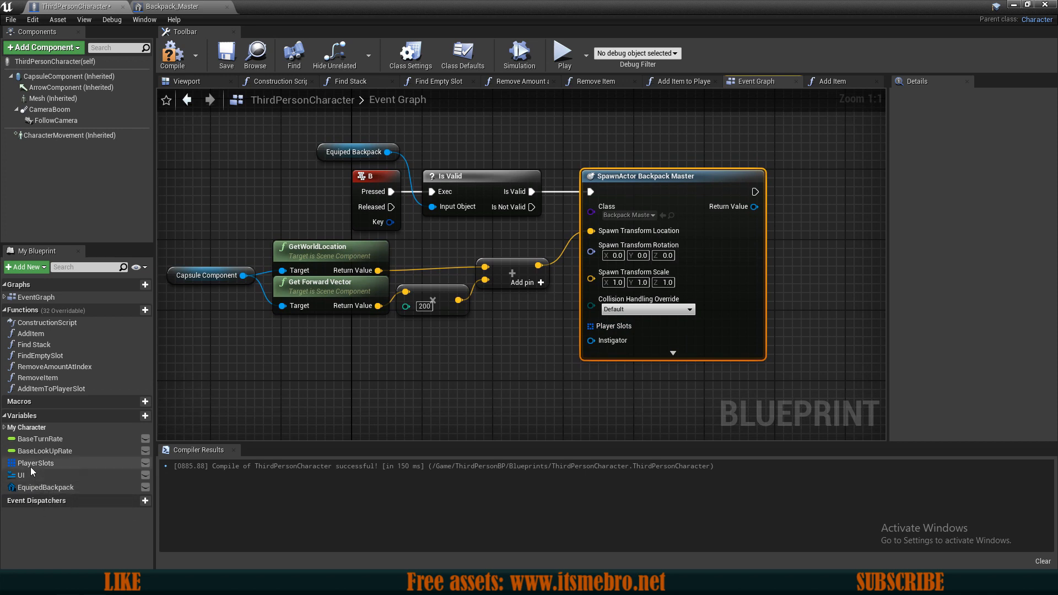
- Feed the EquipedBackpack's Player Slots into the spawn node's new input
click(45, 486)
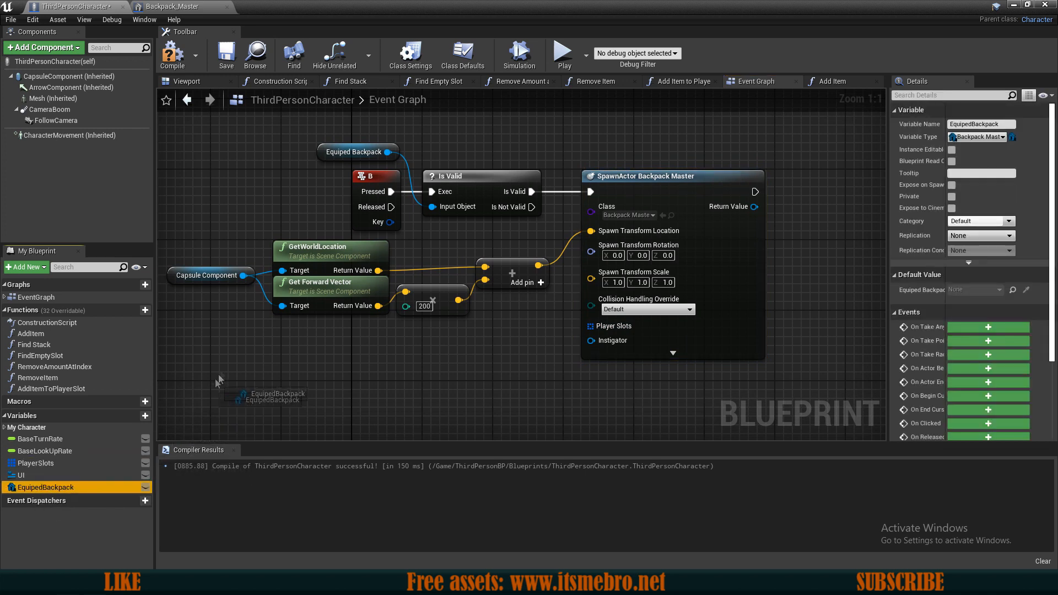
drag(388, 152, 314, 354)
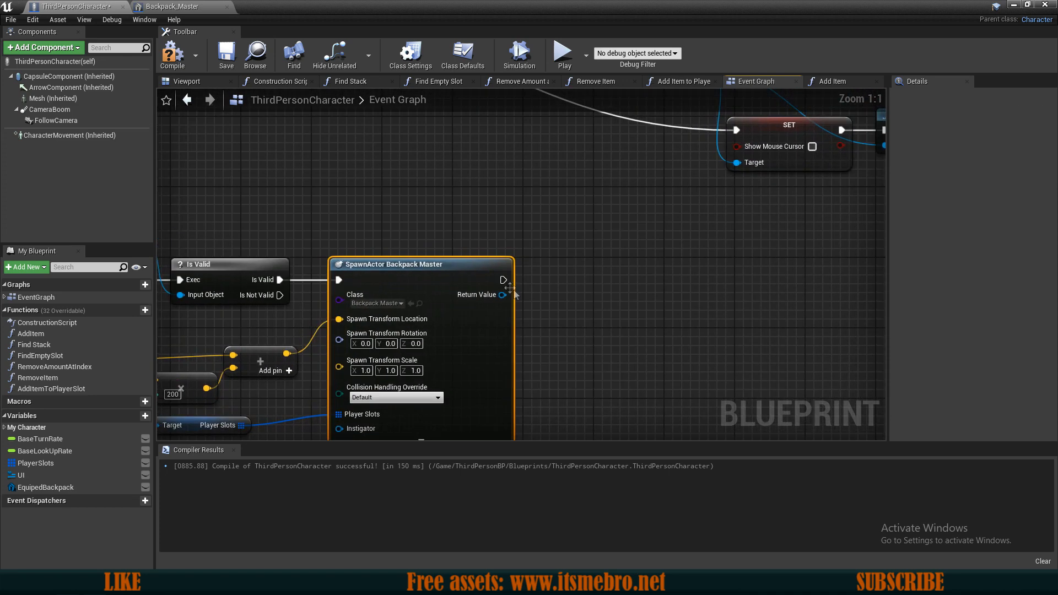
- Destroy the EquipedBackpack actor after the SpawnActor node, then return to Backpack_Master
click(44, 487)
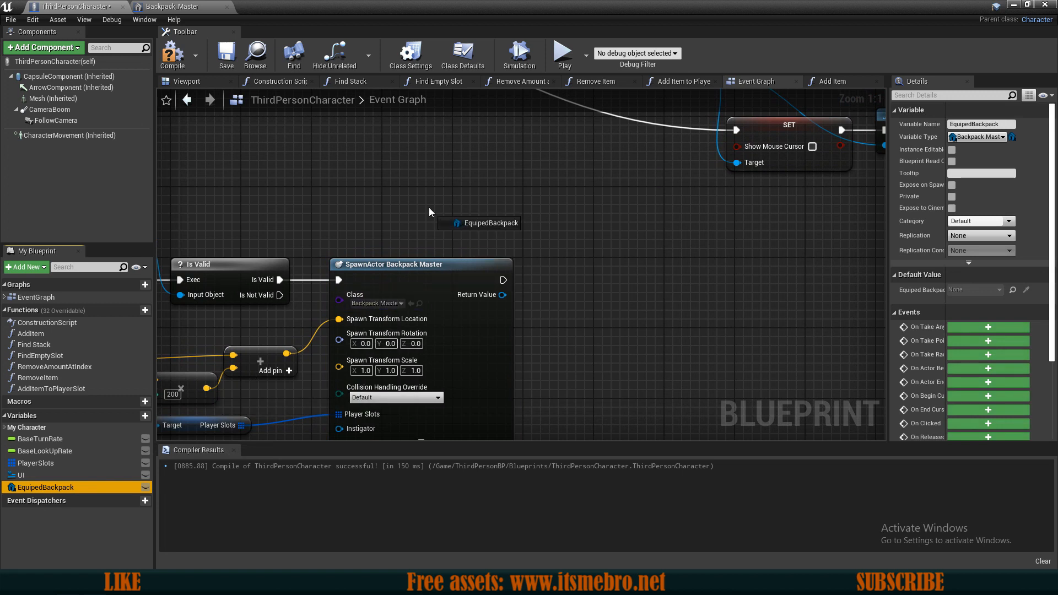
mouse_move(468, 230)
text(destroy a)
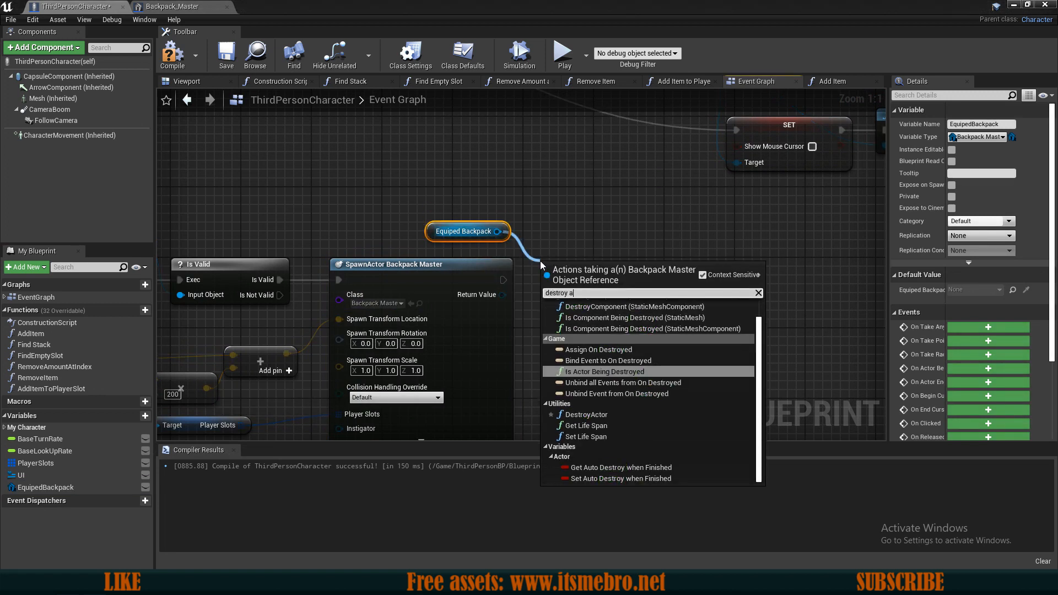
click(585, 413)
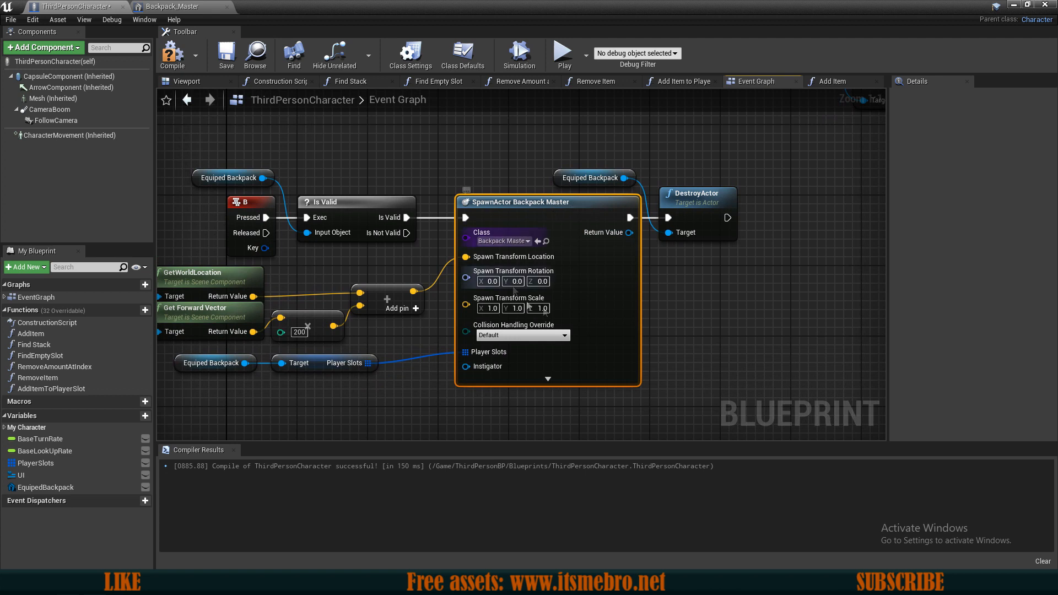
click(226, 55)
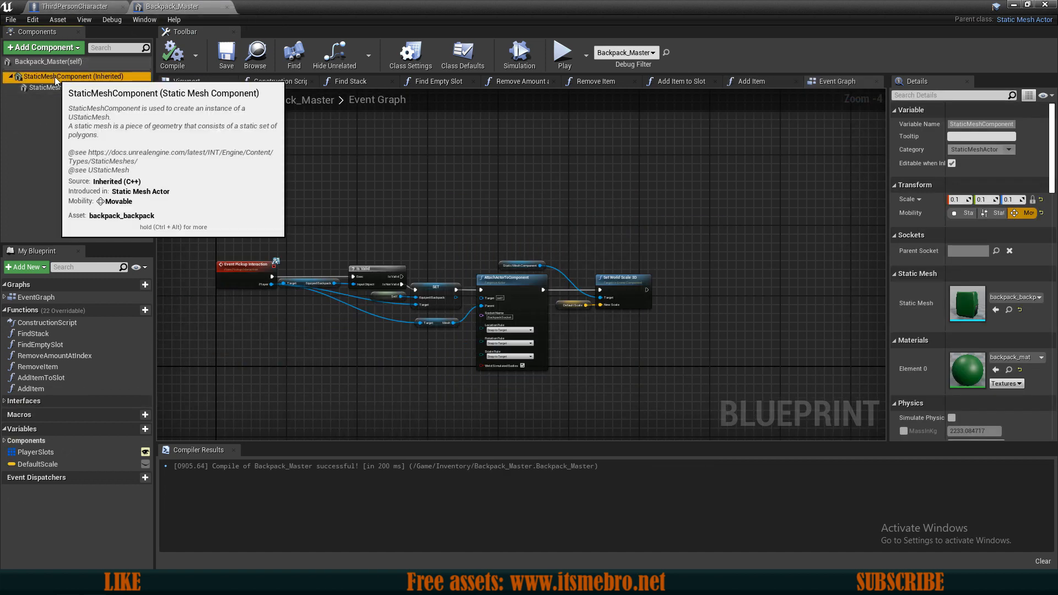
mouse_move(44, 83)
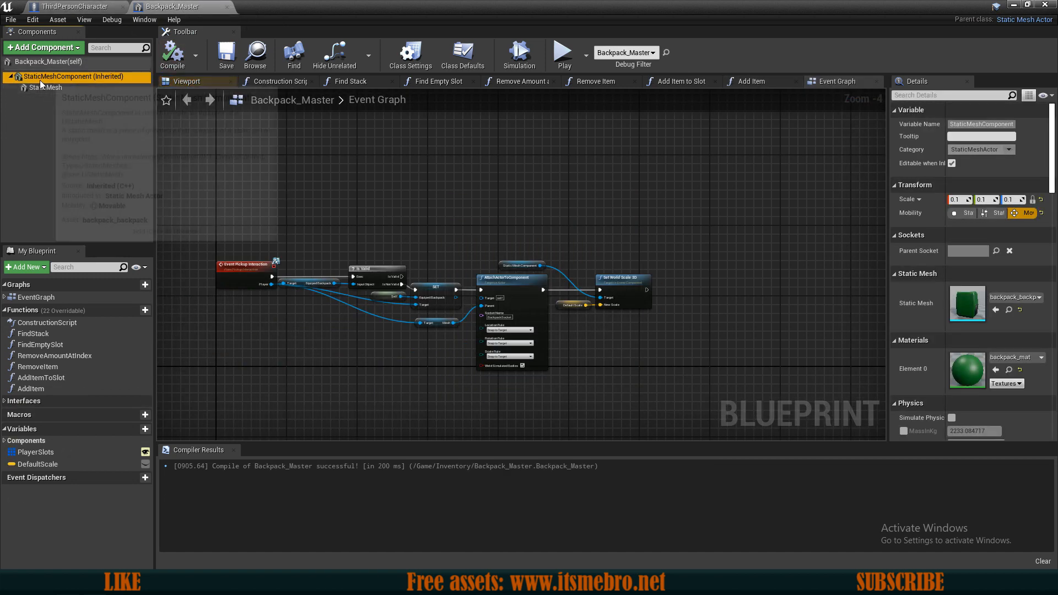
mouse_move(74, 76)
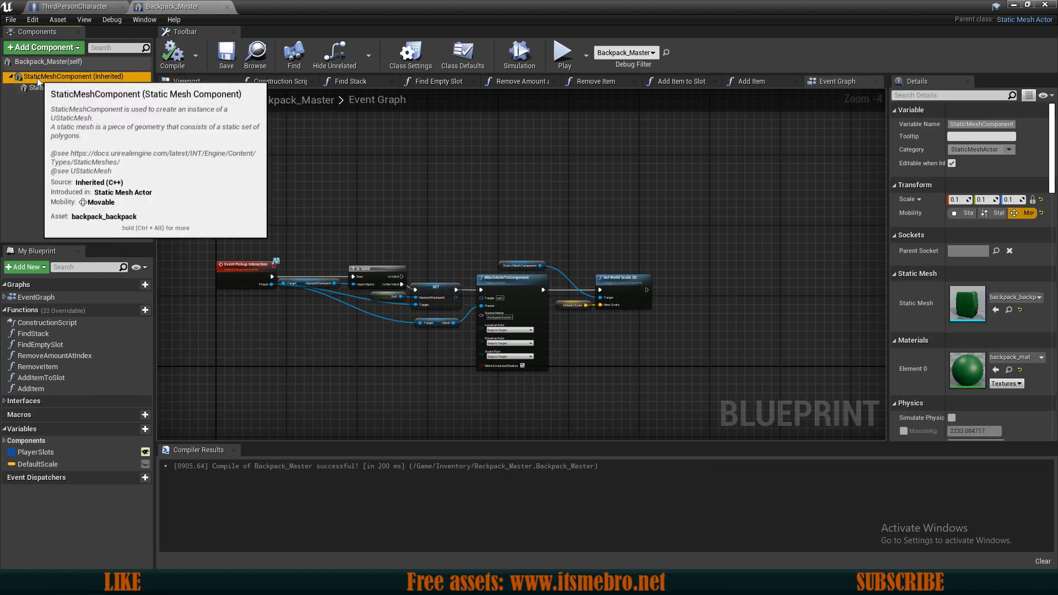
mouse_move(973, 400)
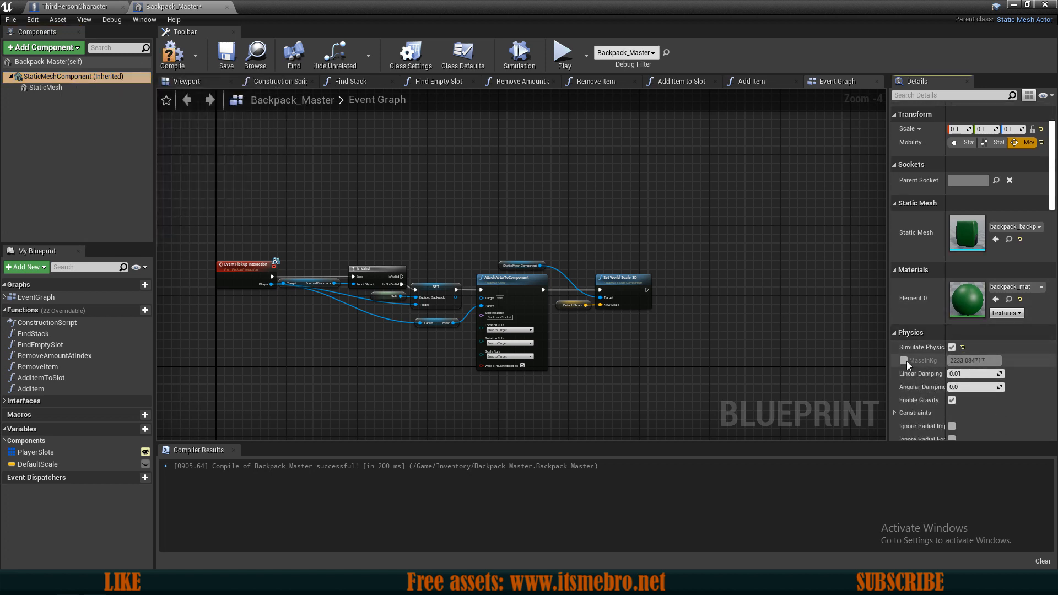
- Enable the MassInKg override on the StaticMeshComponent for a 100 kg backpack
click(952, 361)
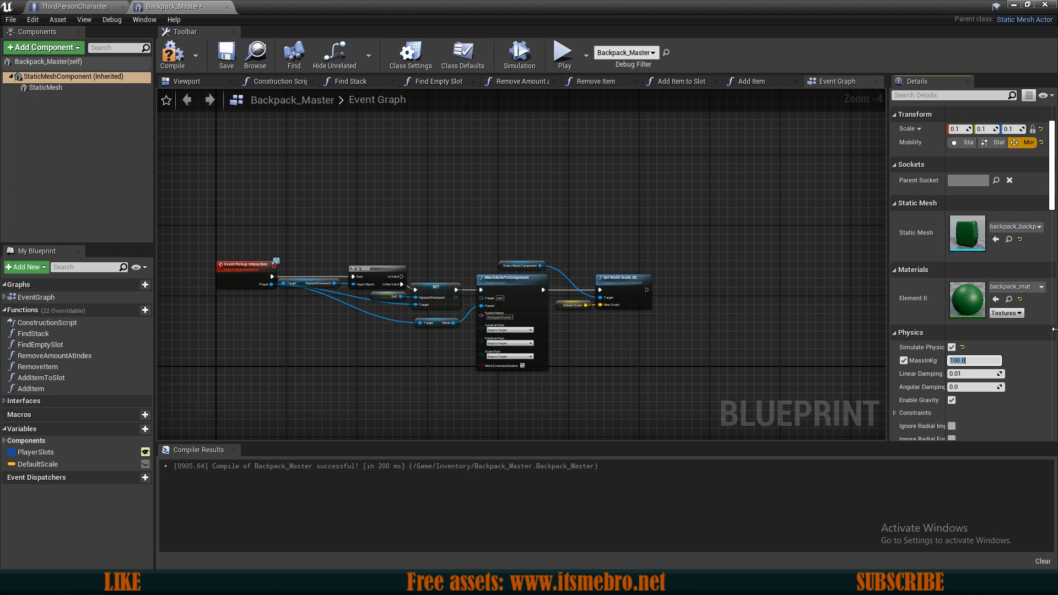
click(225, 55)
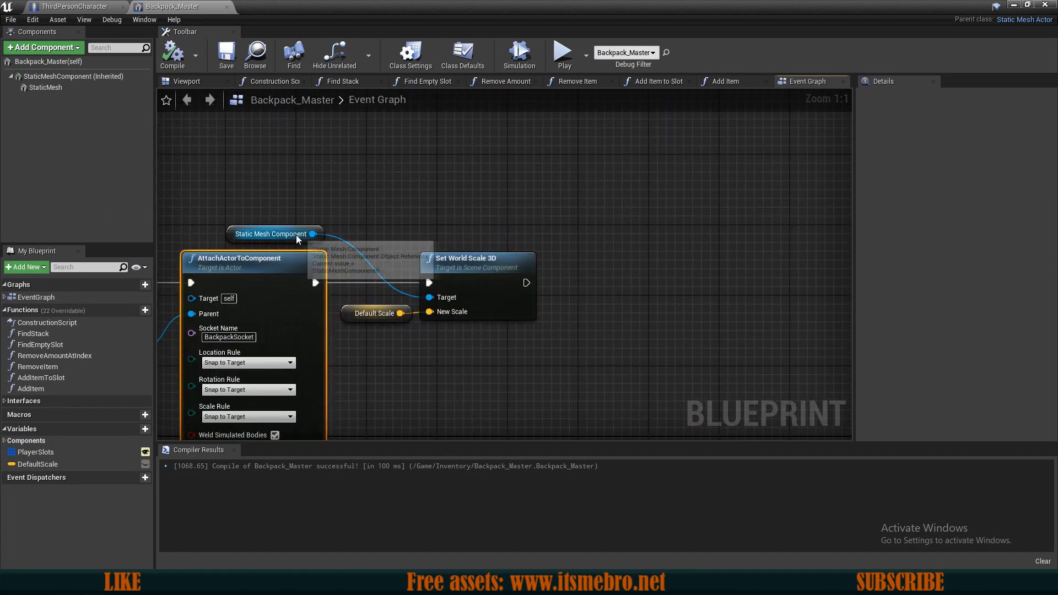
- Wire a Set Simulate Physics node off the Static Mesh Component and play-test the dropped backpacks
click(270, 245)
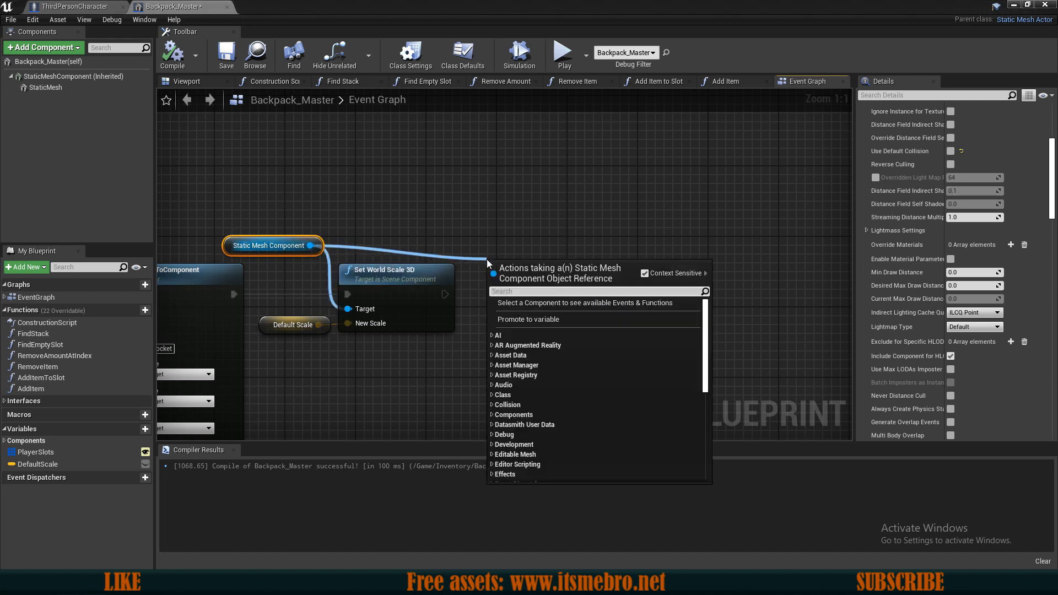
text(set)
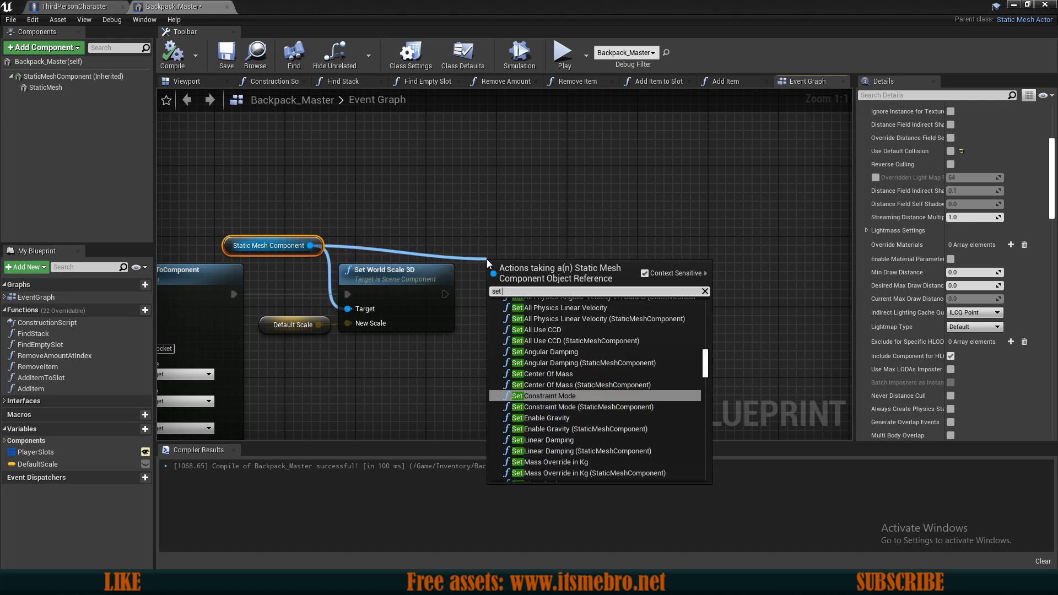
text(simulat)
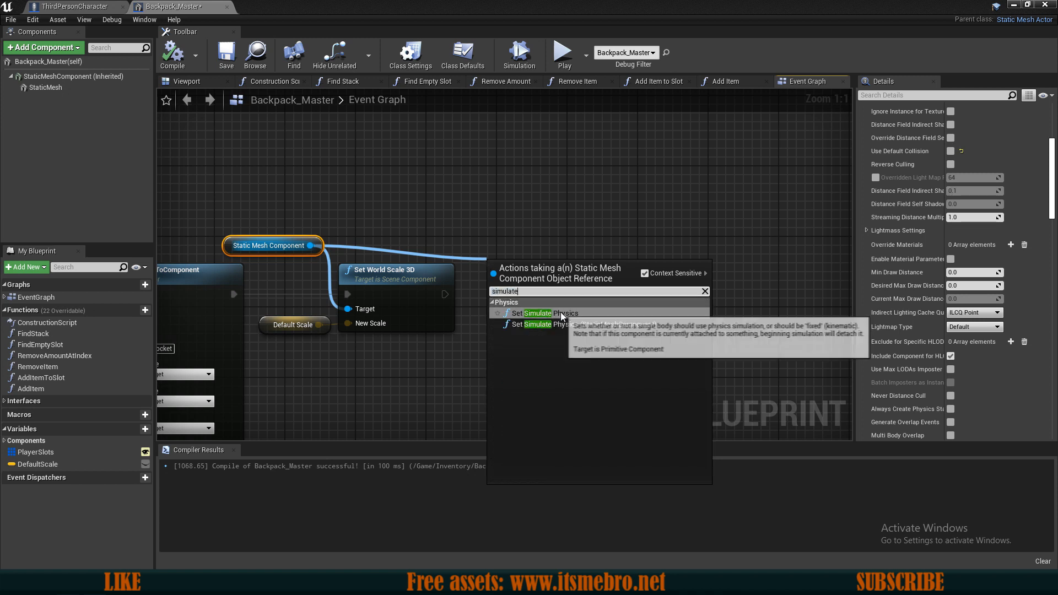
click(536, 313)
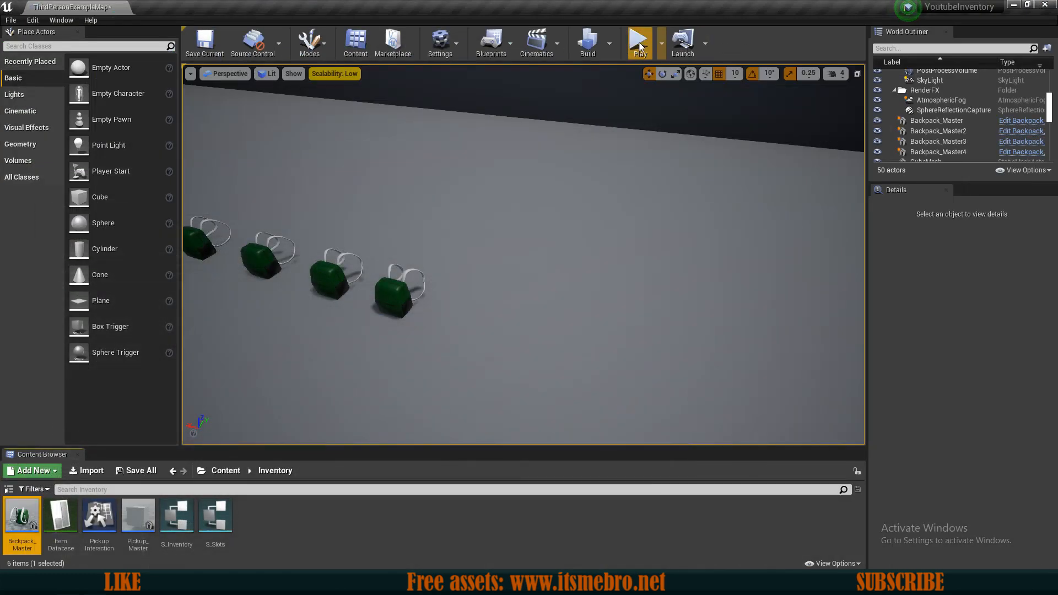
click(638, 41)
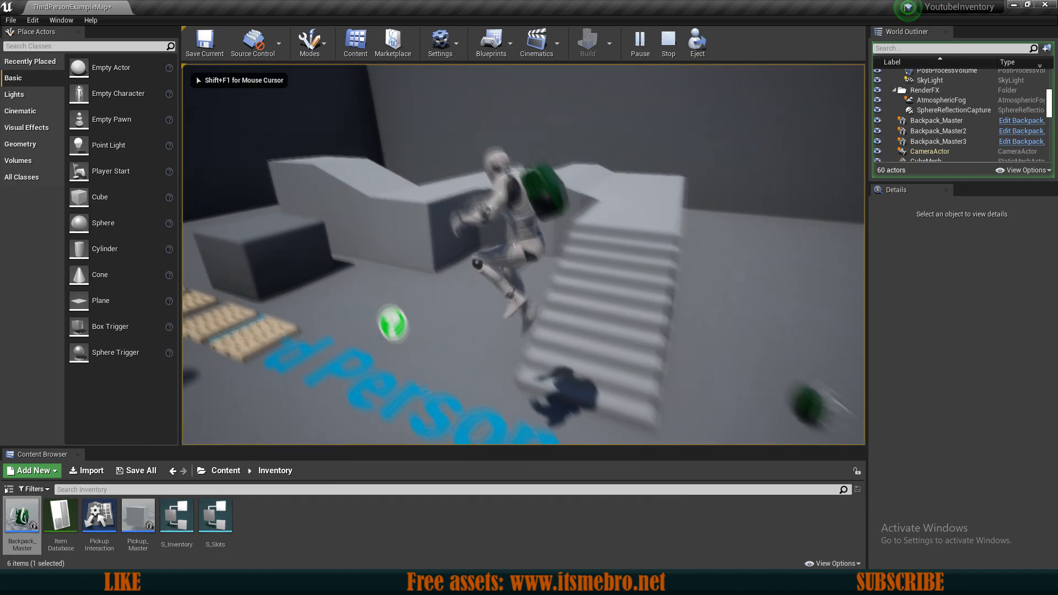